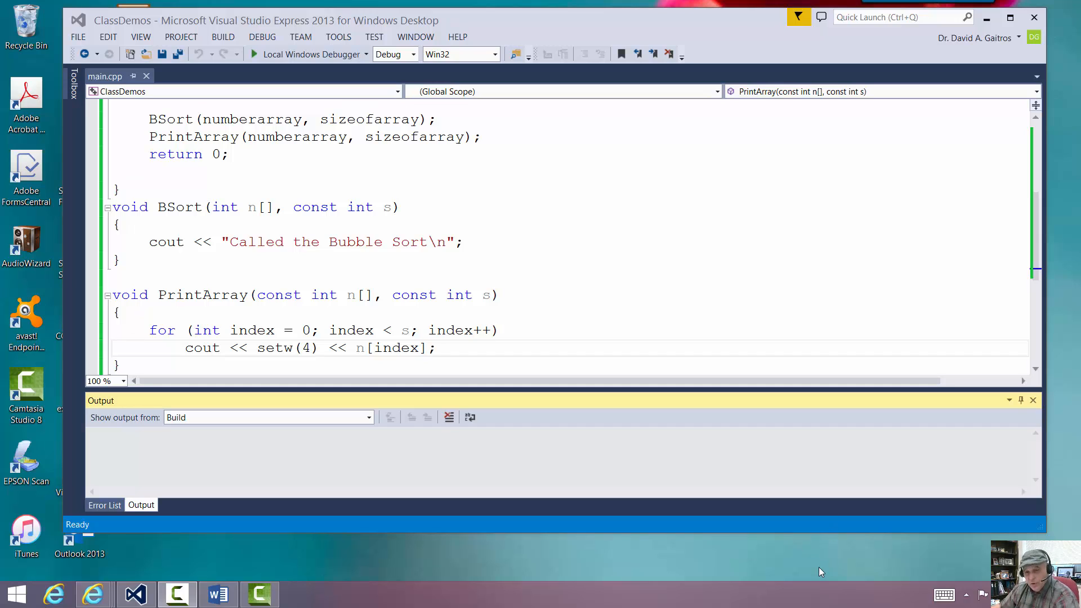
Review the numberarray values and scroll down to the BSort function
left_click(796, 224)
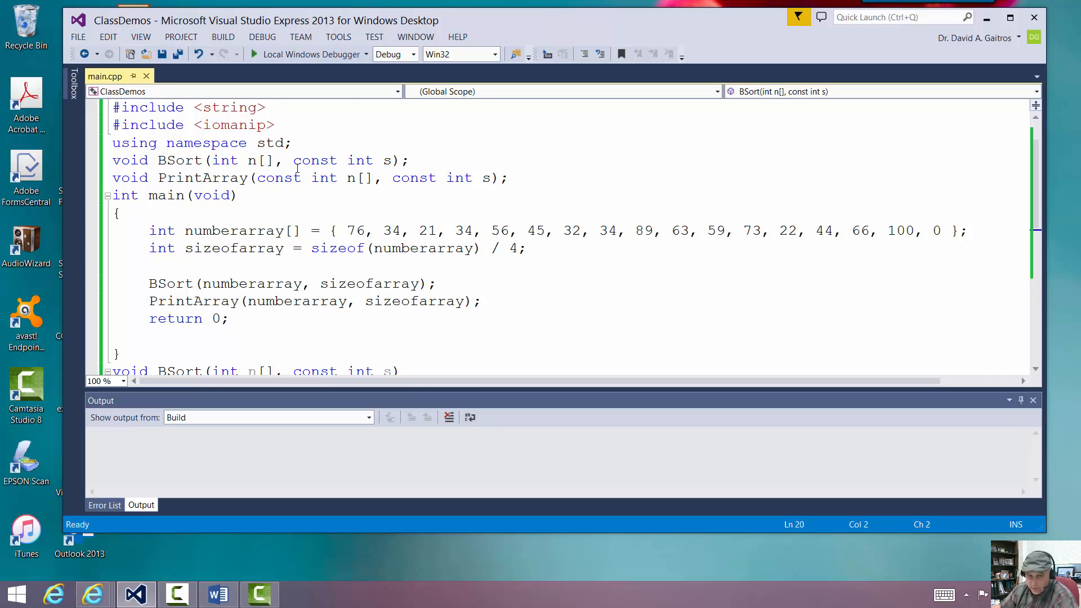
mouse_move(234, 230)
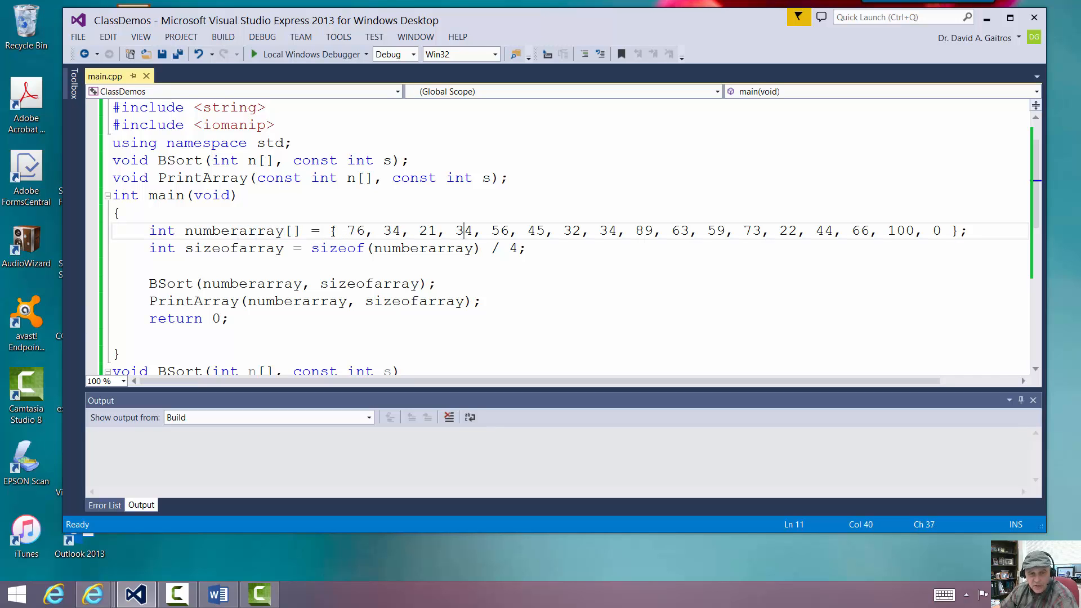
left_click_drag(331, 231, 958, 230)
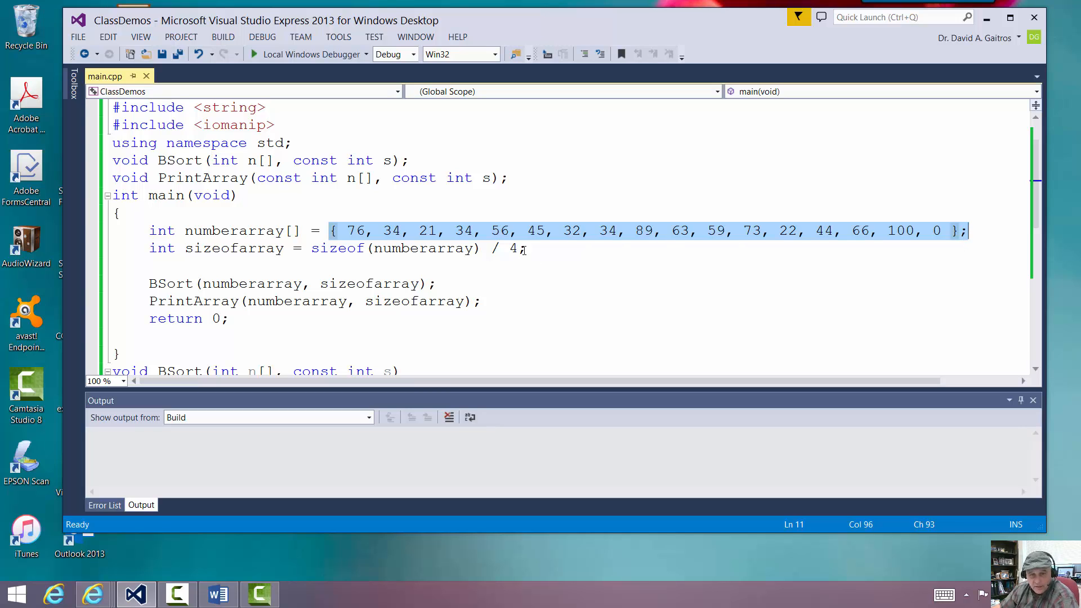
left_click(526, 248)
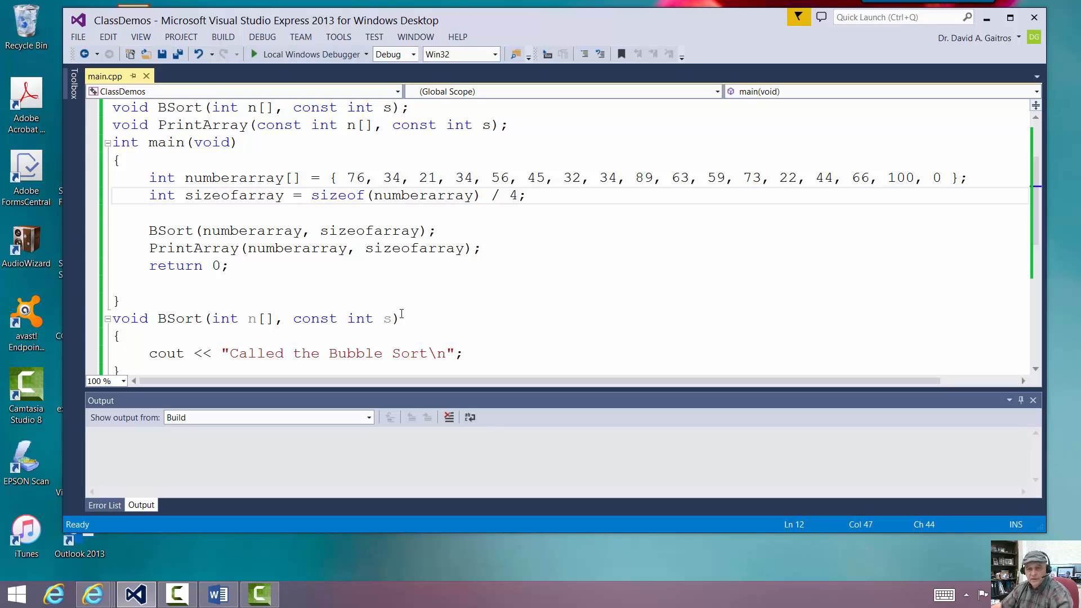
scroll("down", 3)
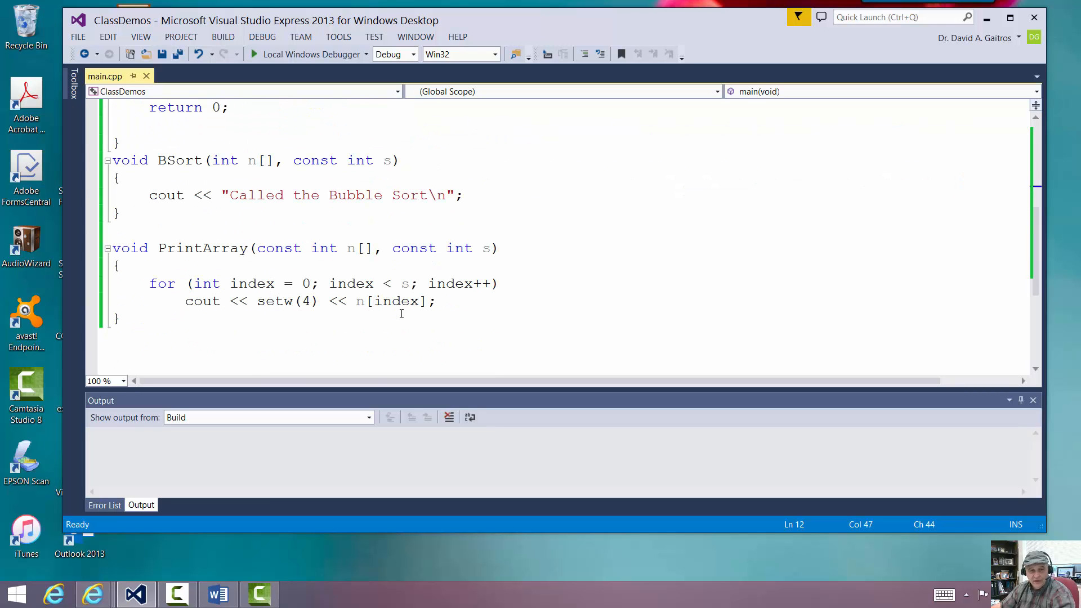
left_click(193, 178)
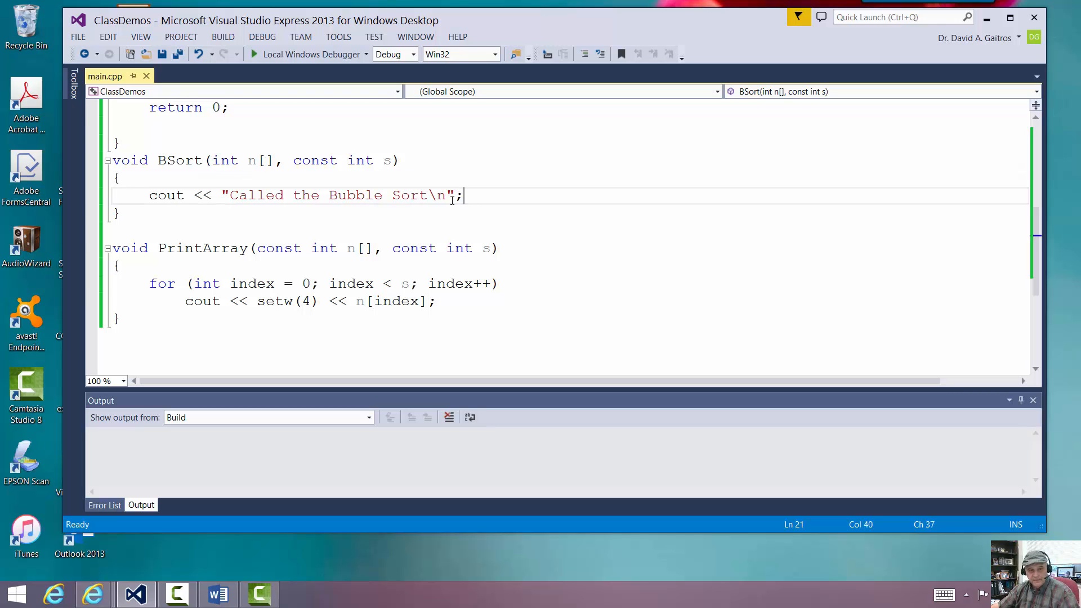
Replace BSort's placeholder cout line with bool swapped = true;
left_click_drag(462, 195, 147, 196)
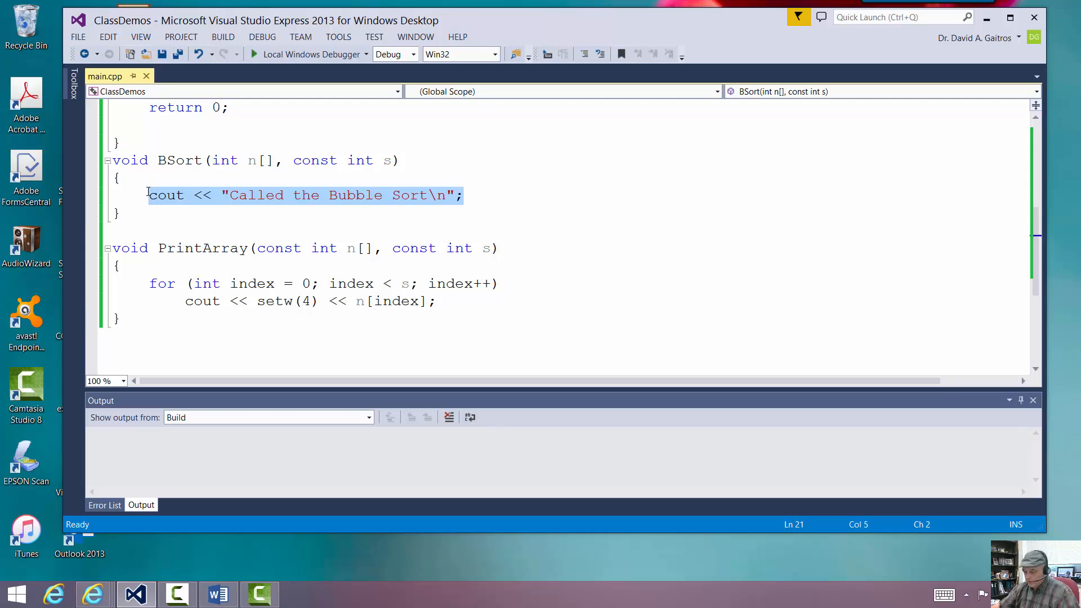
key("Delete")
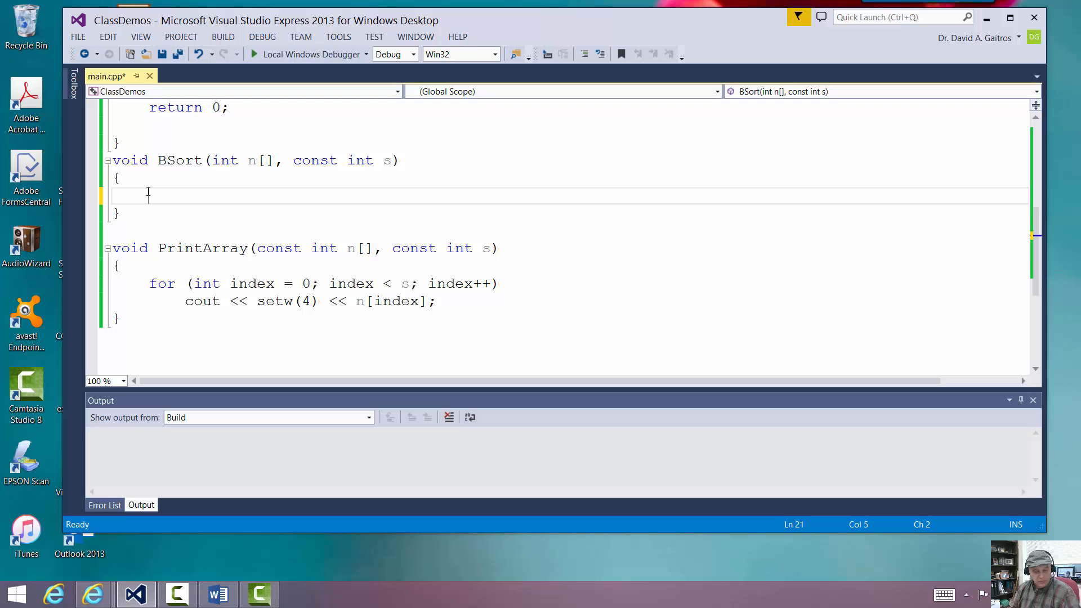
type("bool swapped = t")
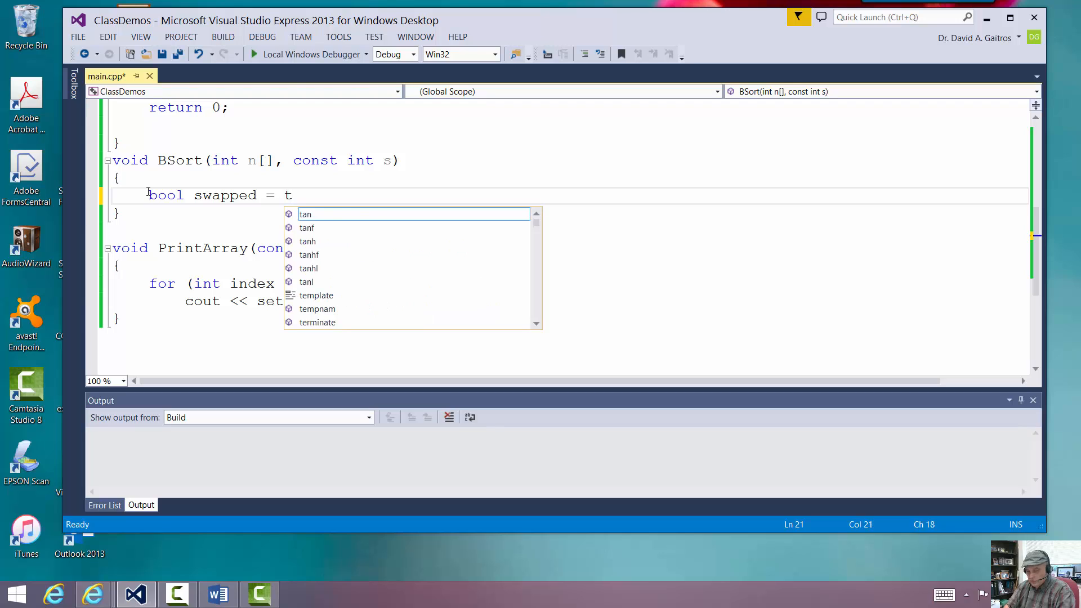
type("rue;")
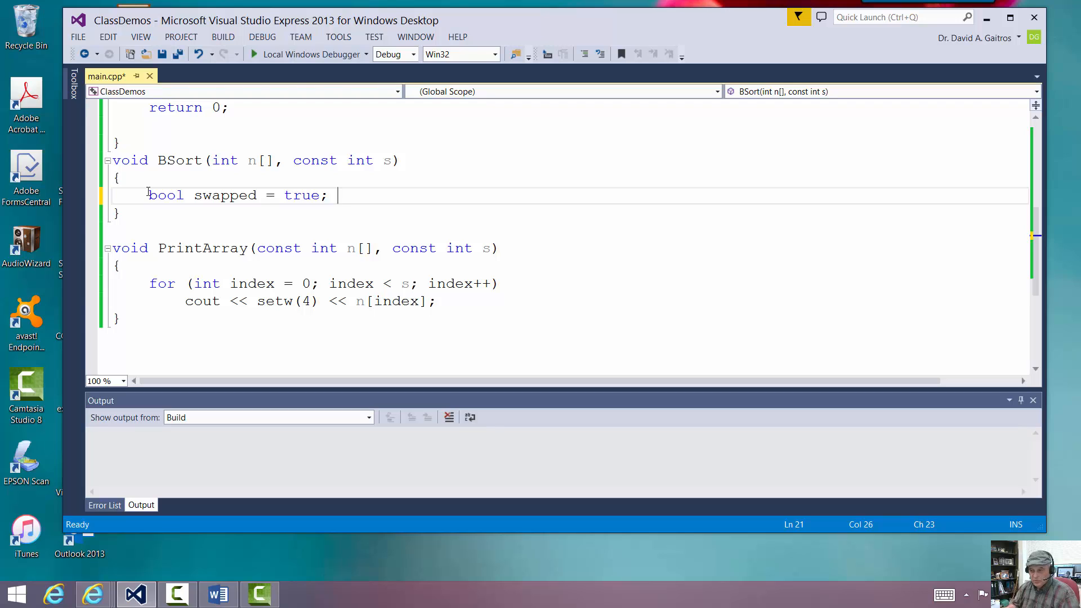
key("enter")
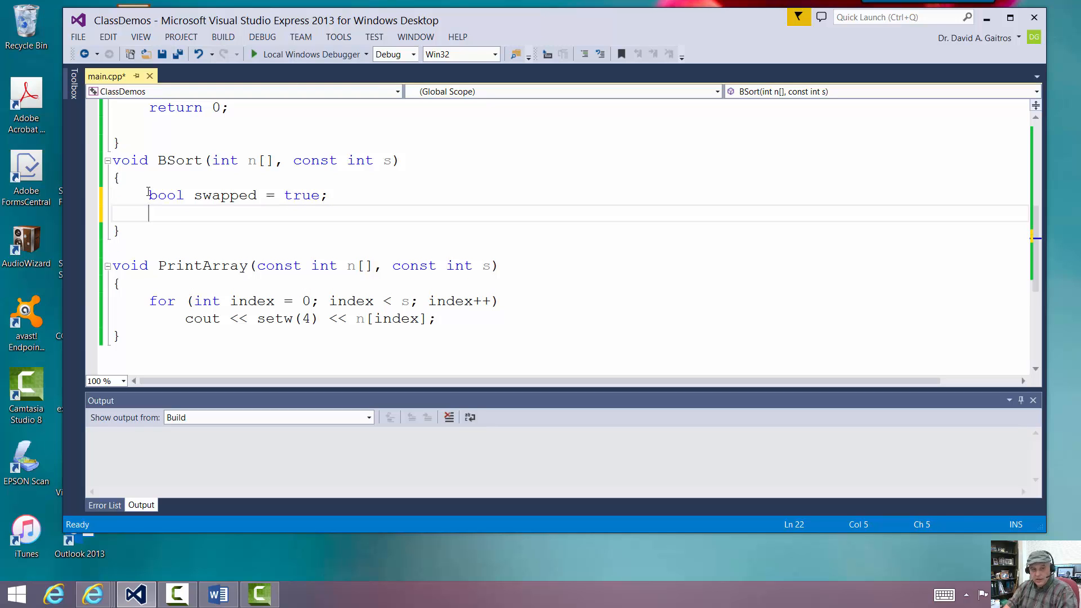
Add a while (swapped) loop whose body sets swapped = false;
type("while")
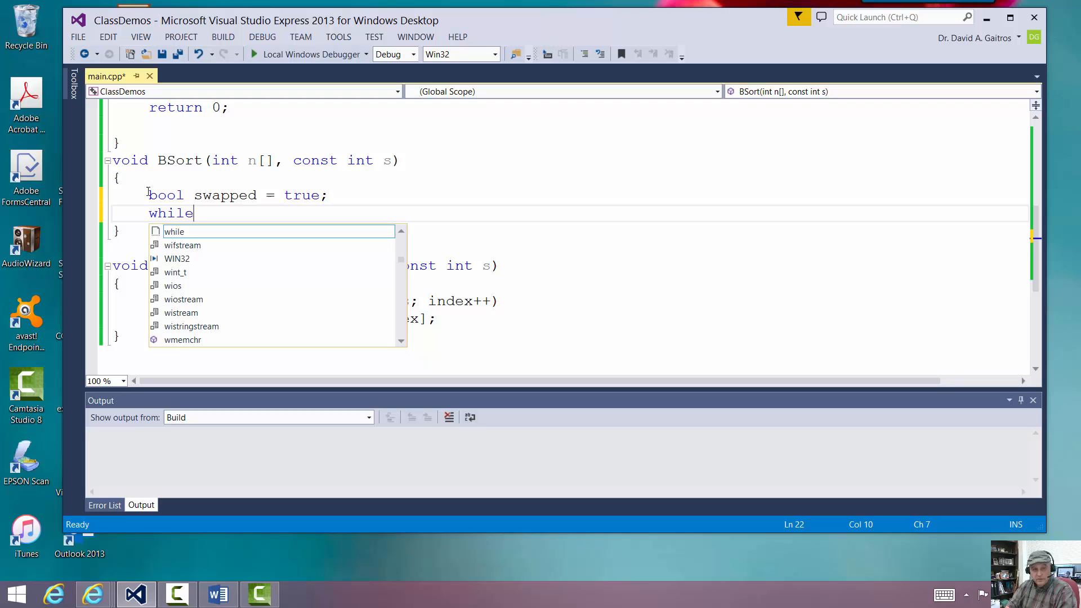
type("(swapped")
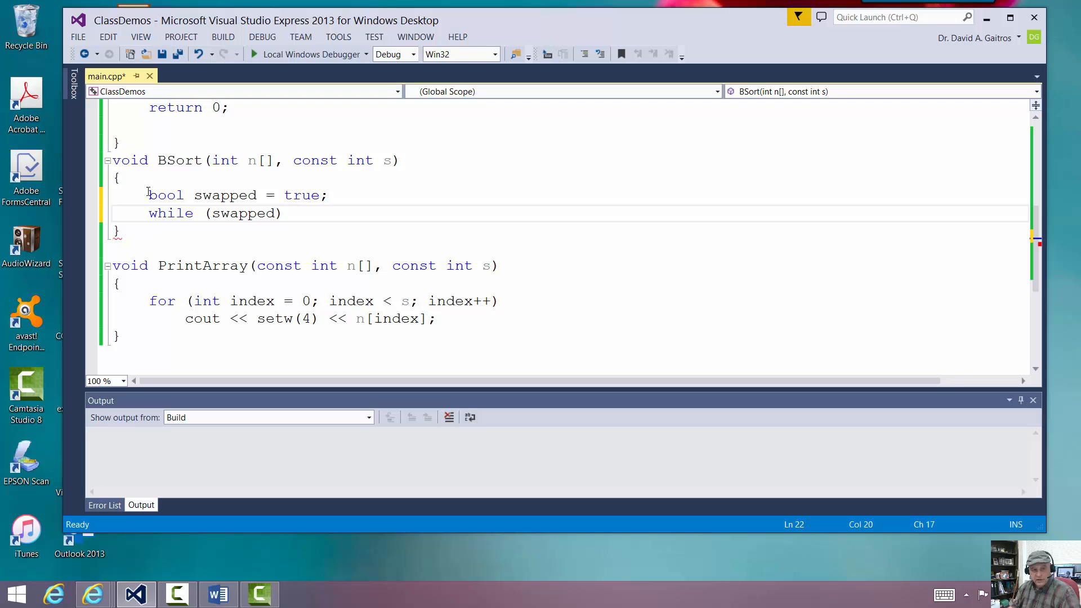
key("enter")
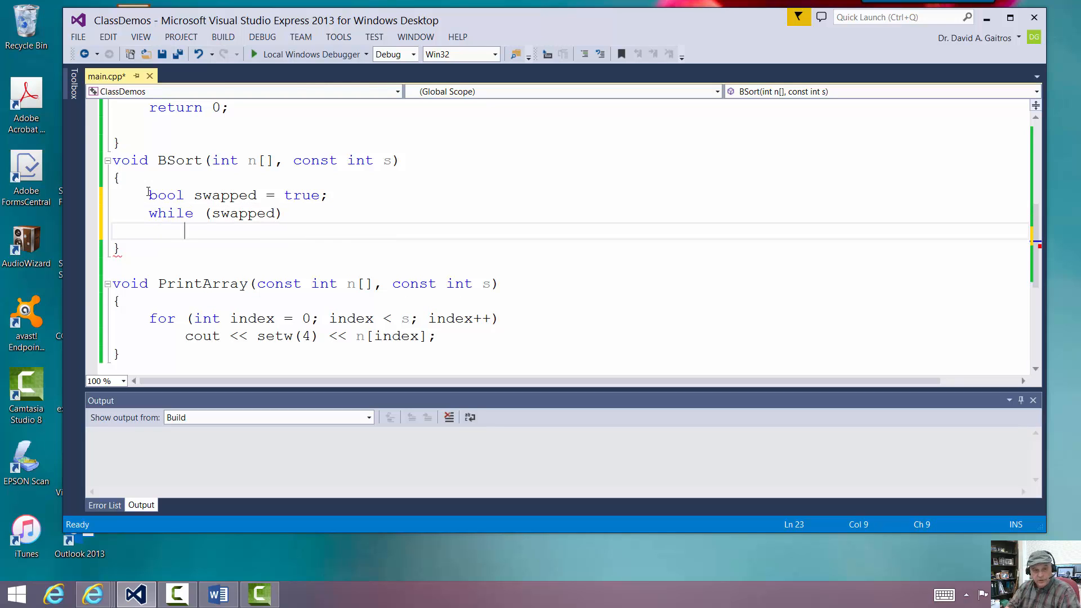
type("{")
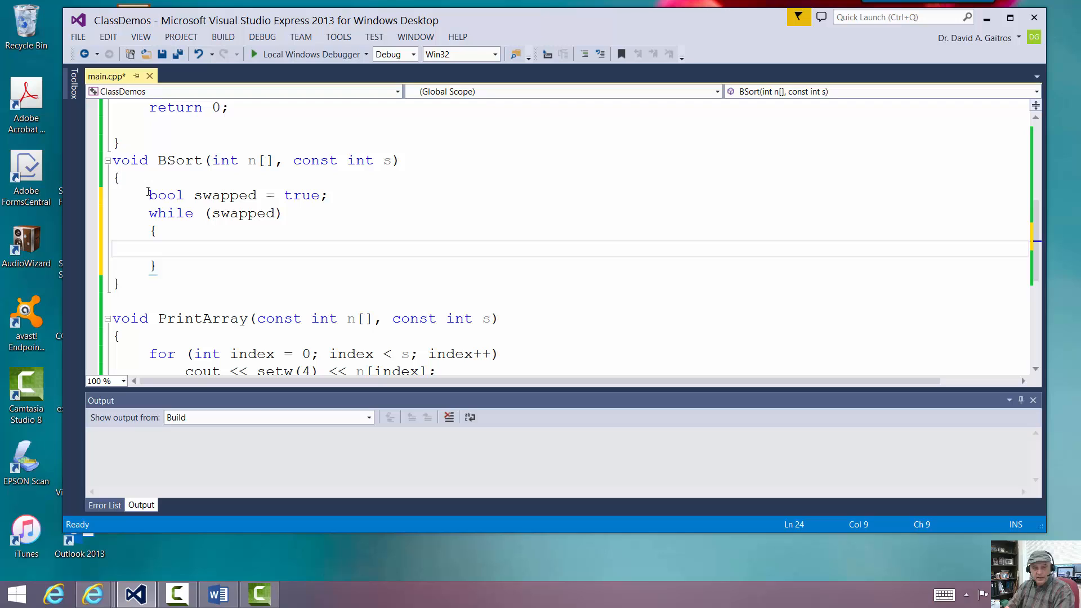
type("swapped =")
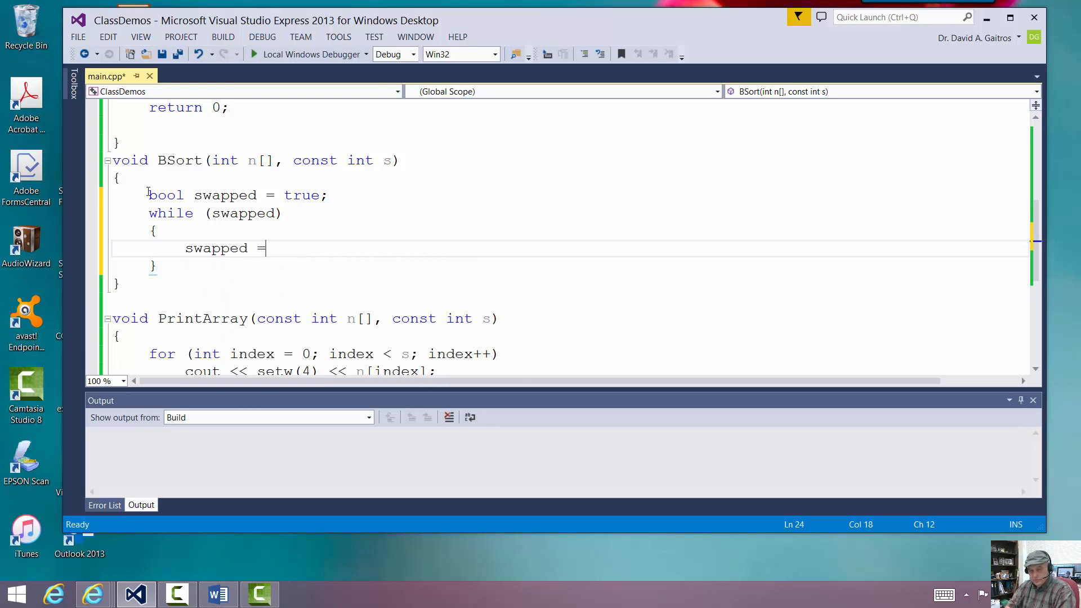
type("false;")
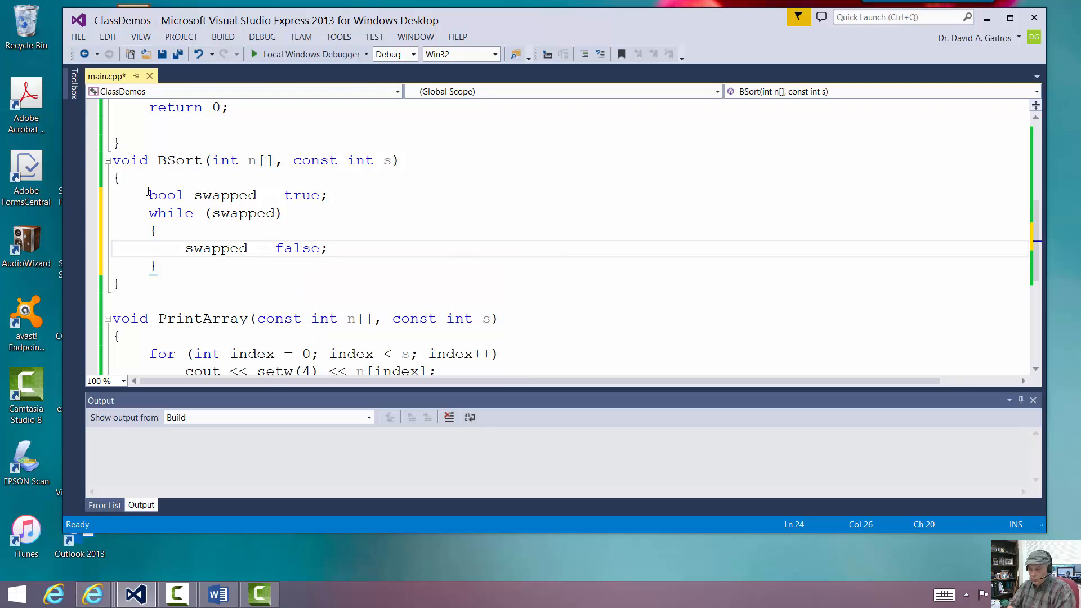
left_click(337, 248)
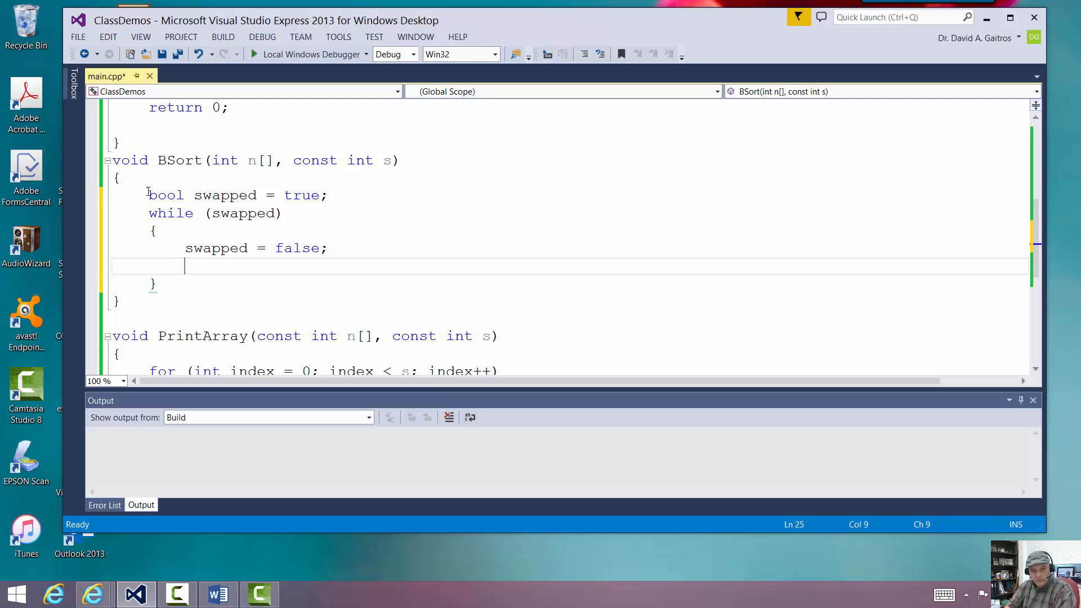
Write for (int index = 0; index < s - 1; index++) with an empty body inside the while
type("for")
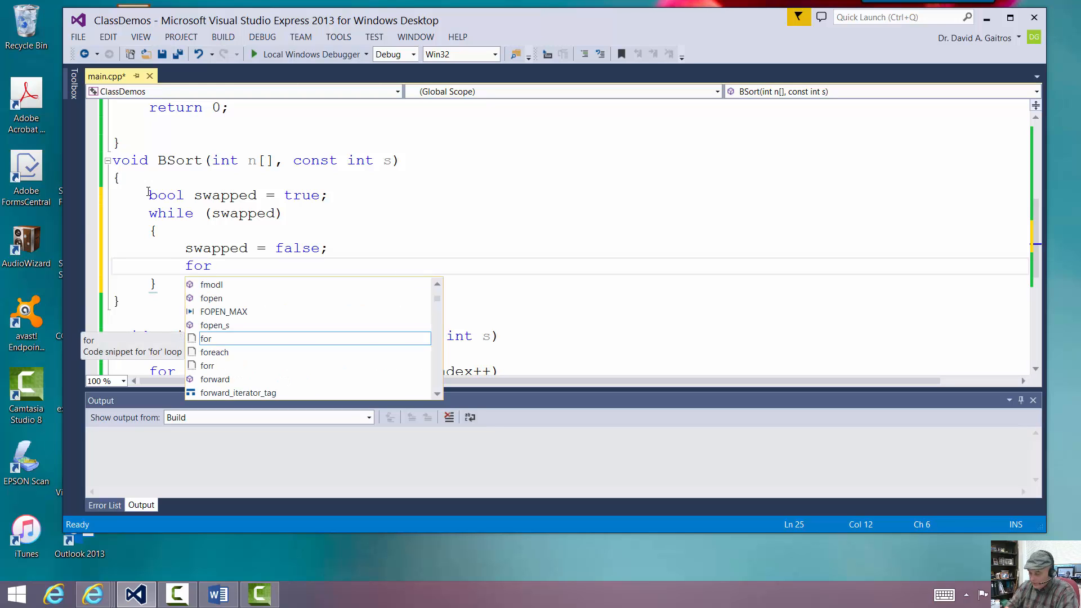
type("(int index = 0;")
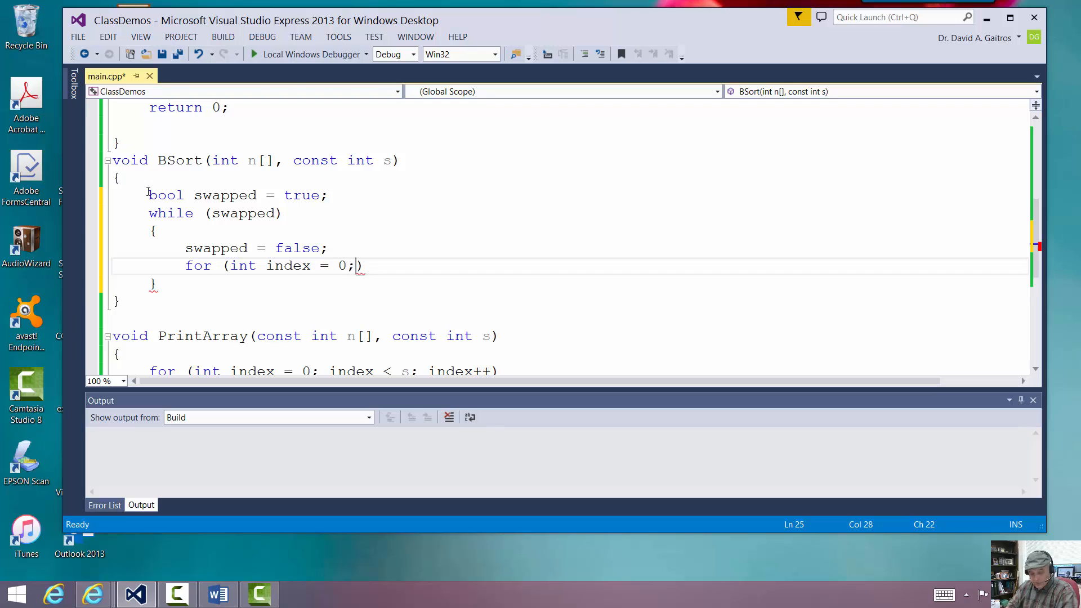
type("in")
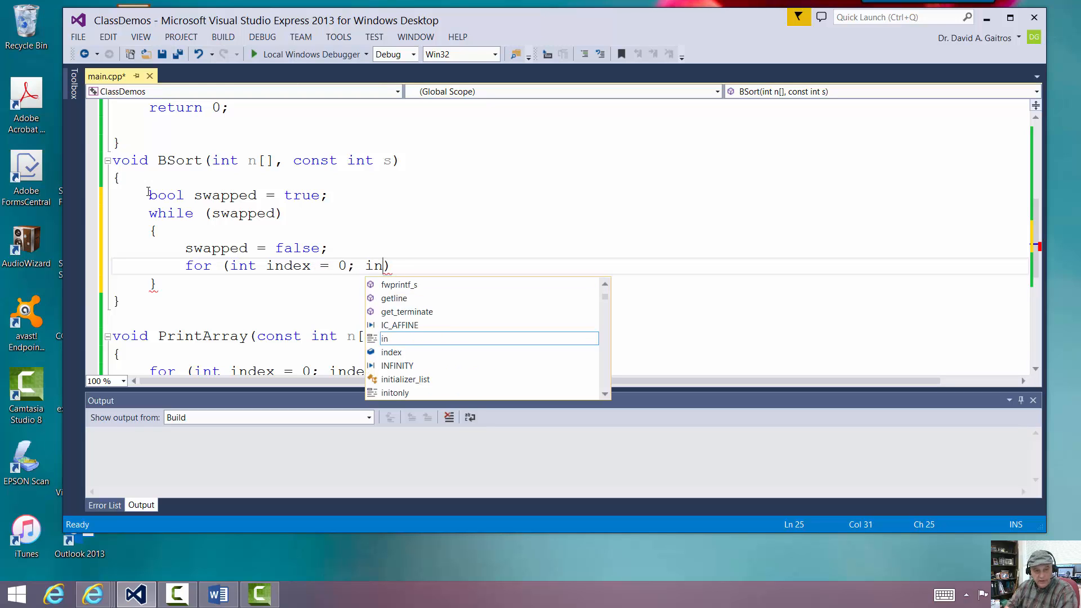
type("dex")
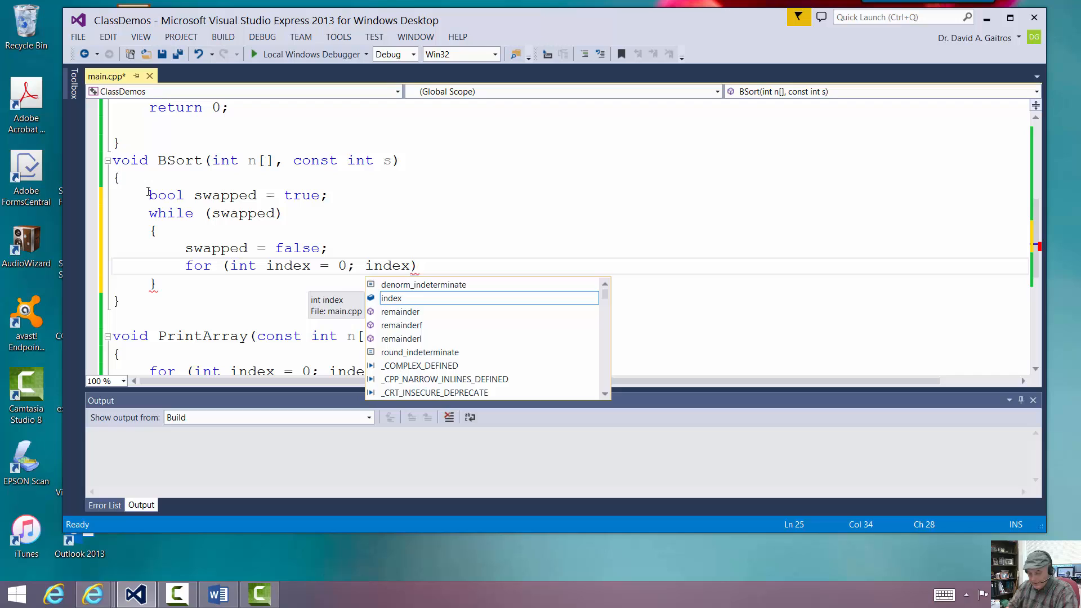
type("<")
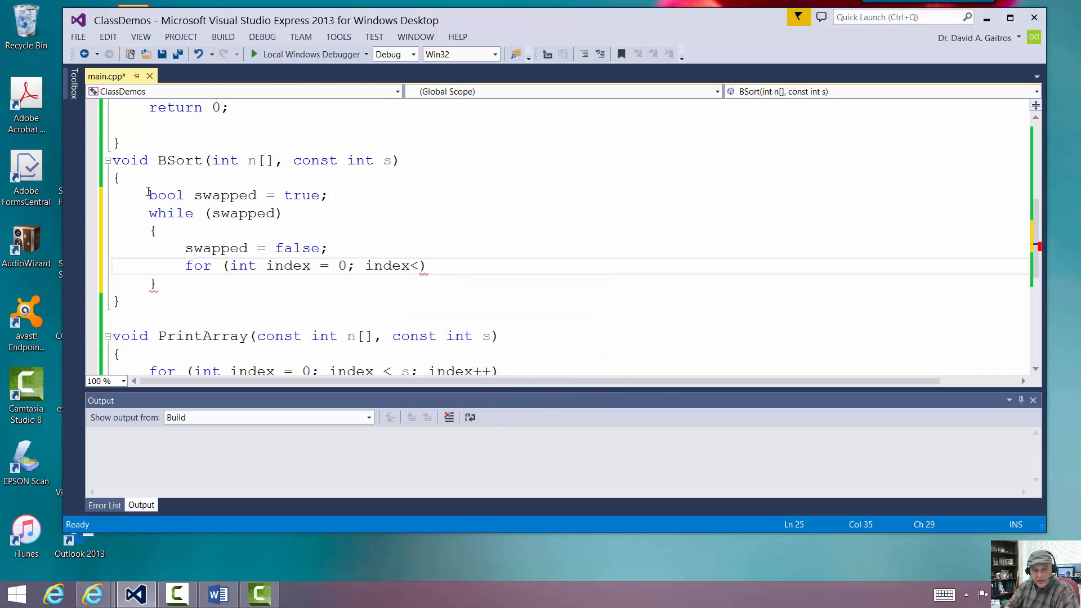
type("s-1")
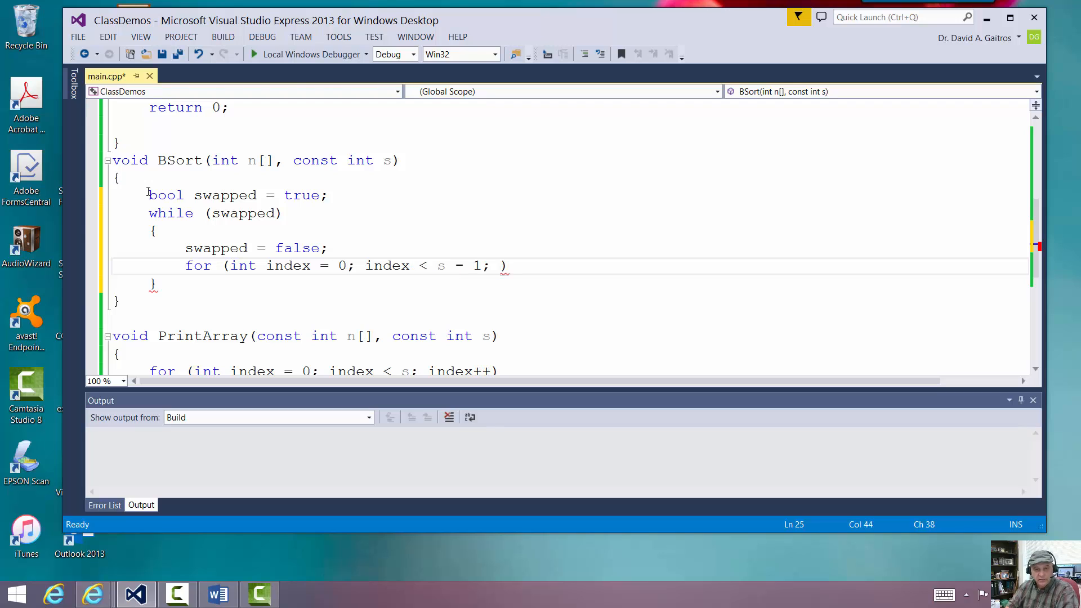
type("index++")
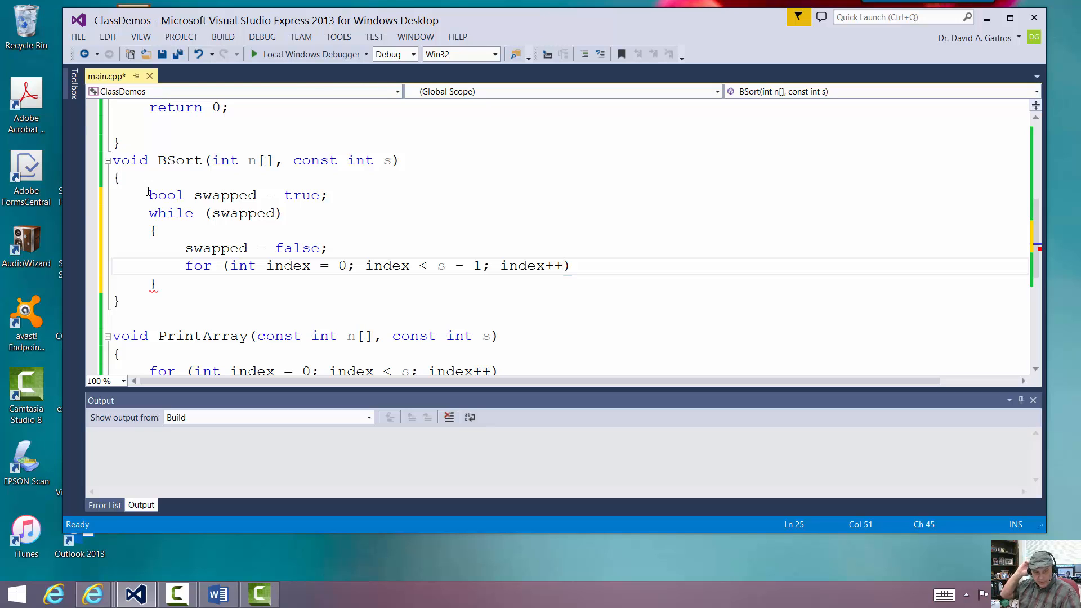
left_click(566, 265)
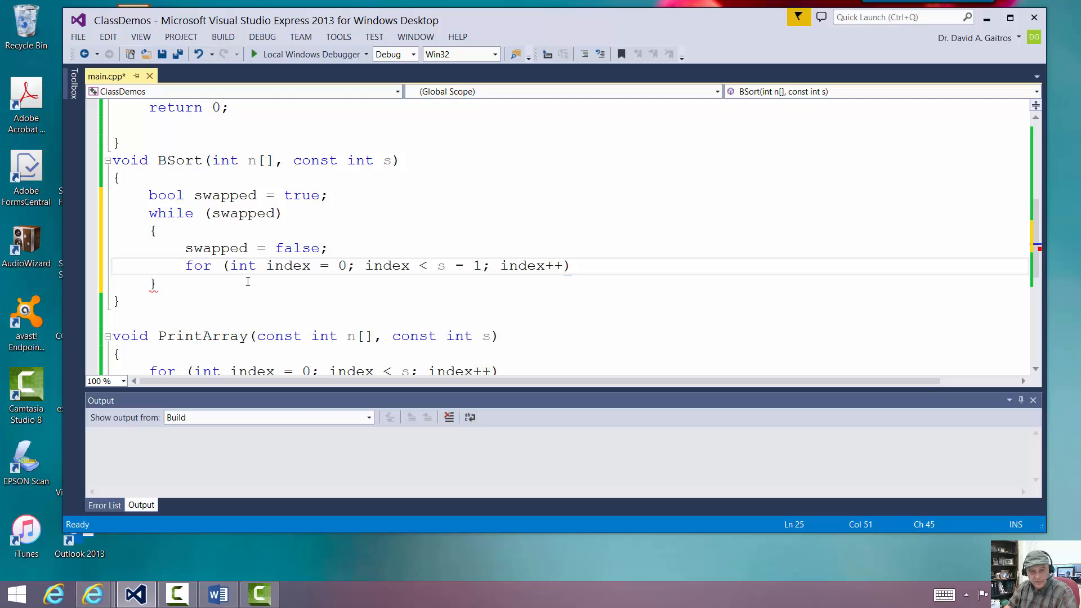
type("{")
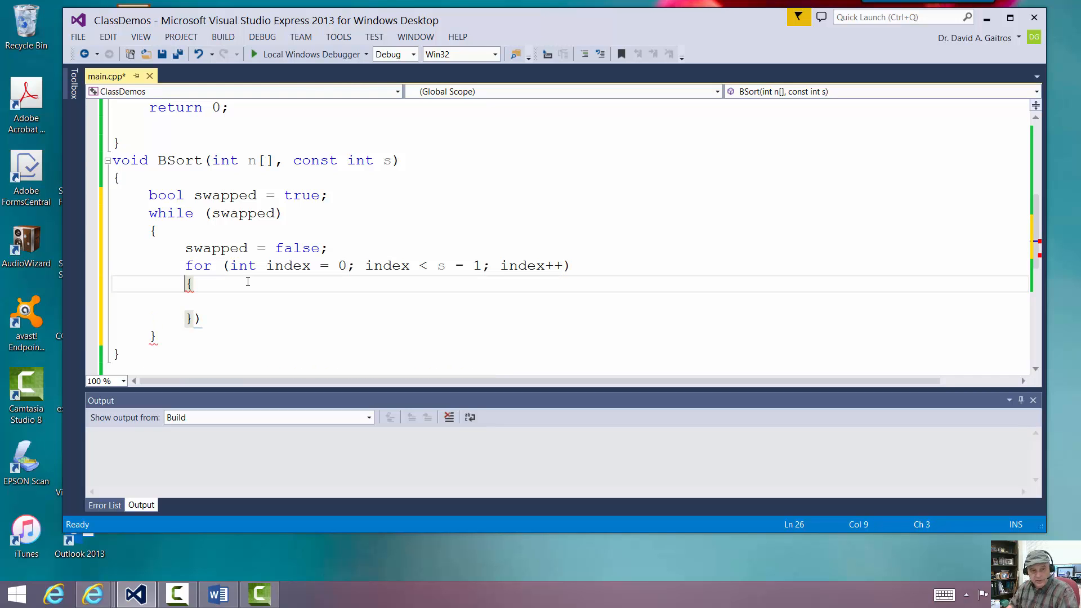
left_click(155, 336)
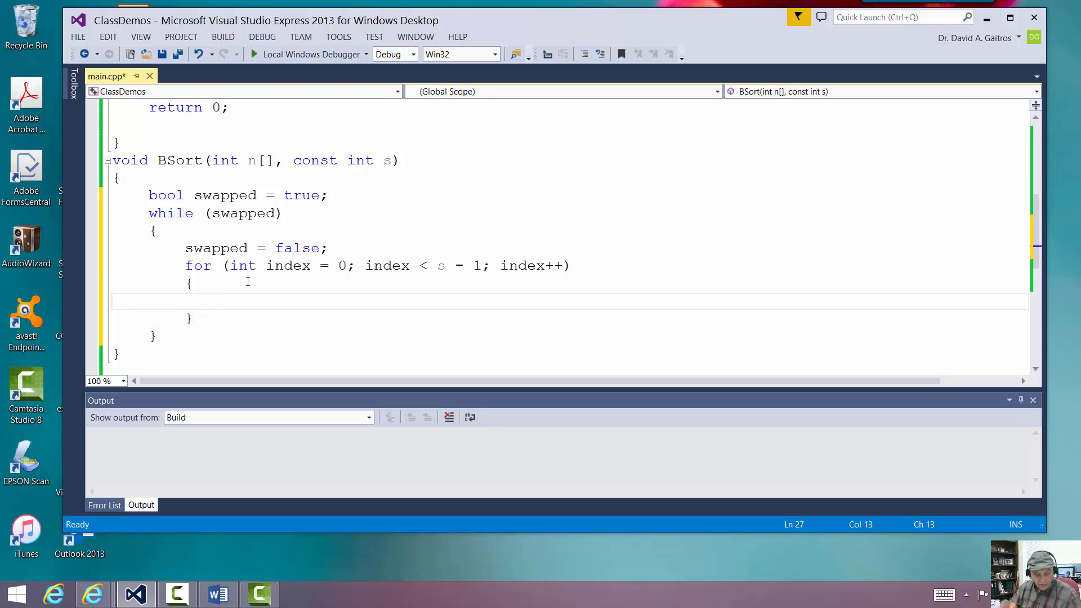
Add if (n[index] > n[index + 1]) with braces inside the for loop
type("if")
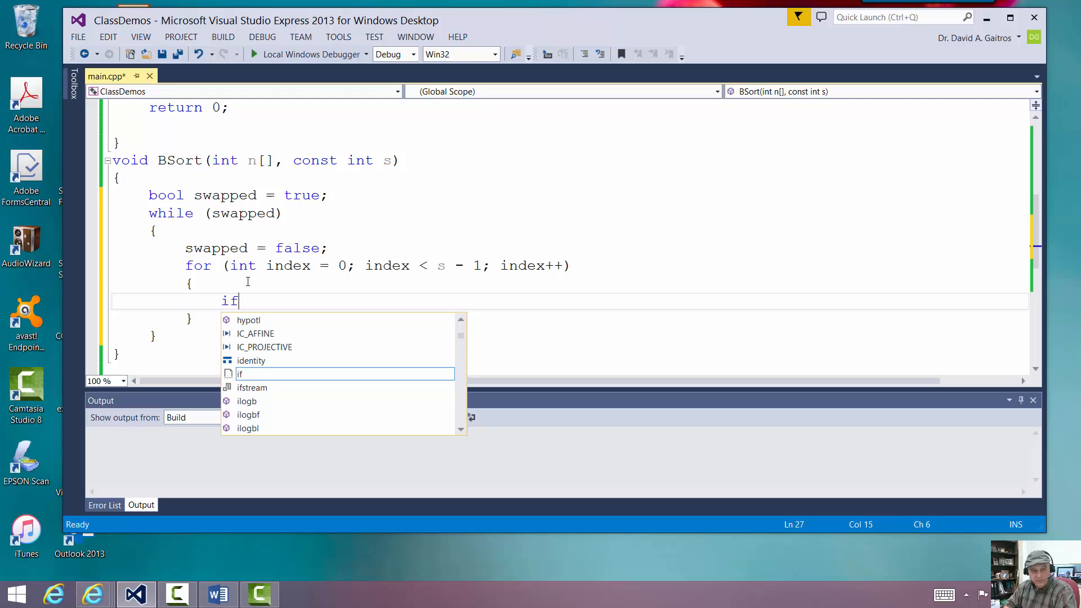
type("(")
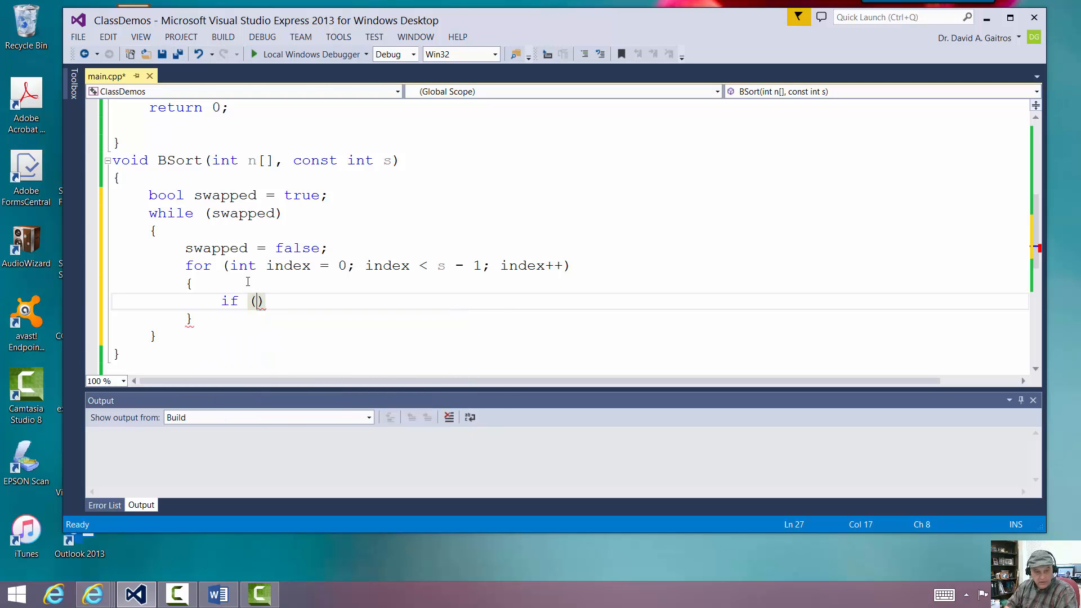
type("n")
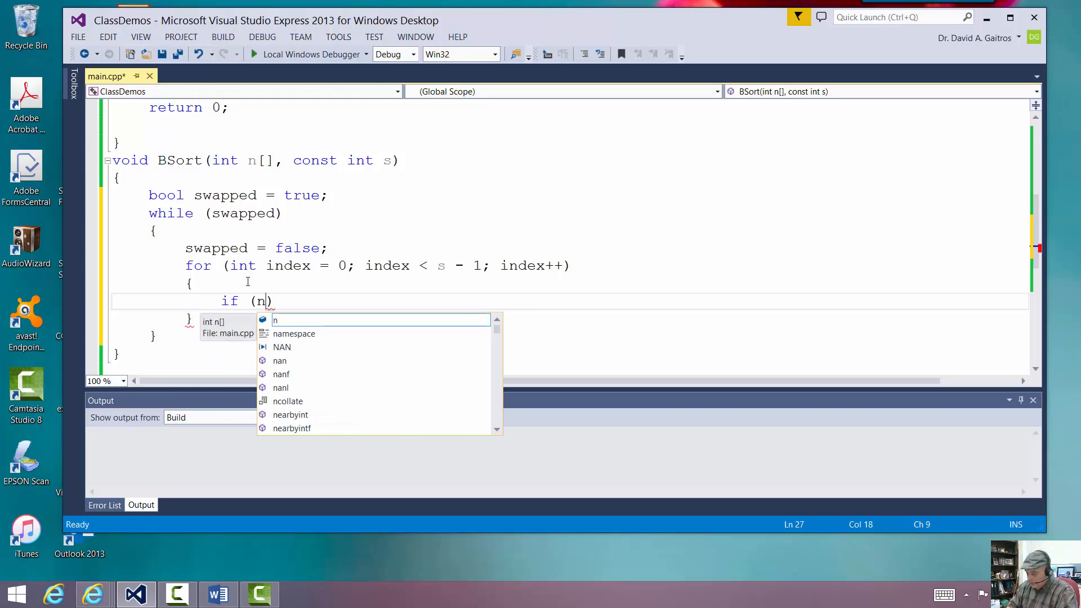
type("[index]")
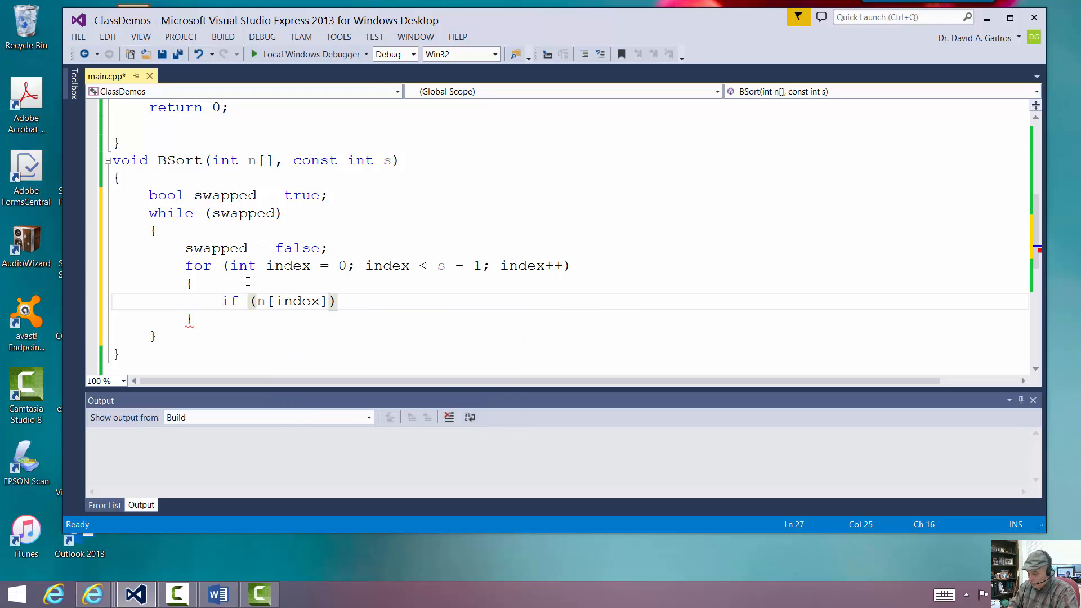
type(">")
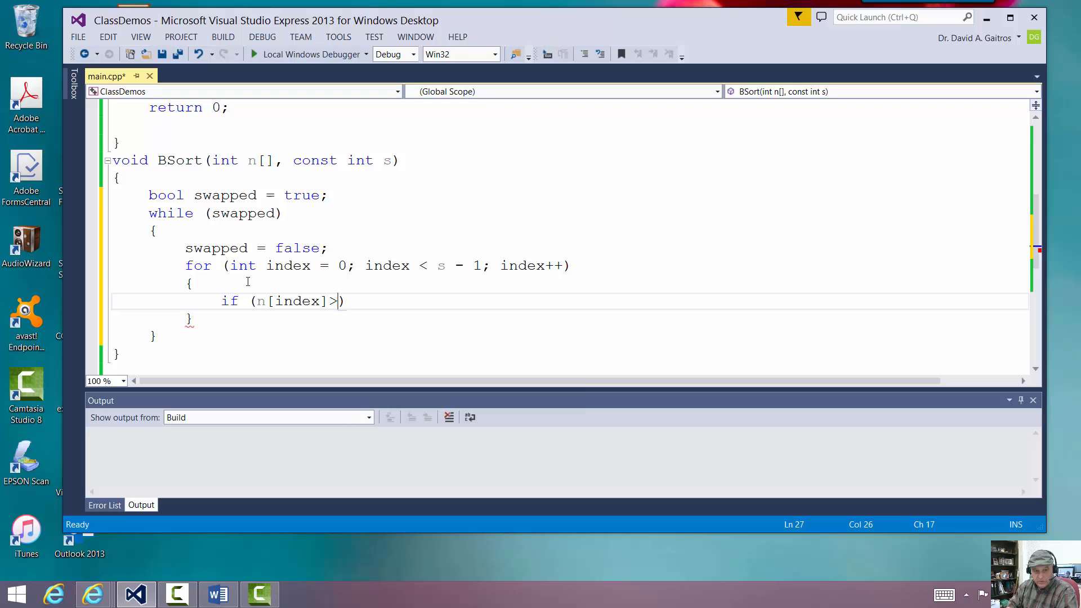
type("n[index+1")
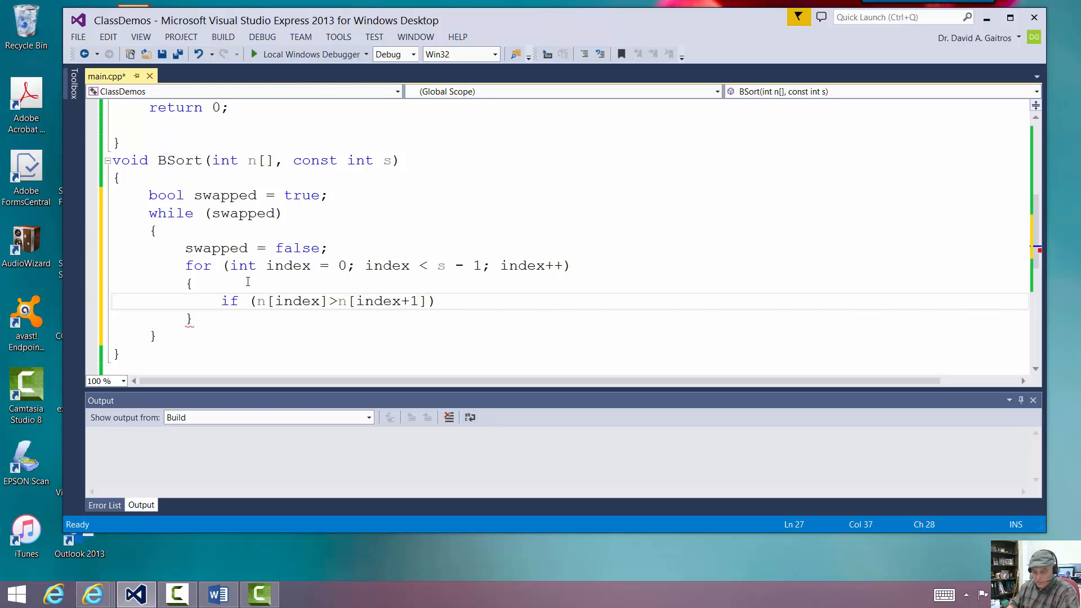
type("{}")
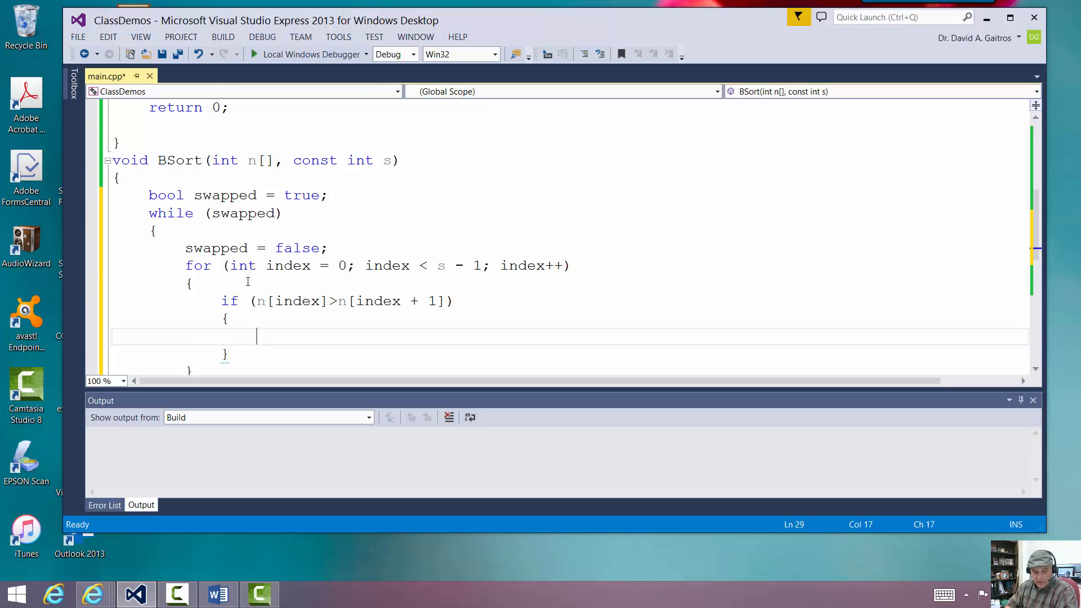
In the if body, call Swap(n, index) and set swapped = true;
type("s")
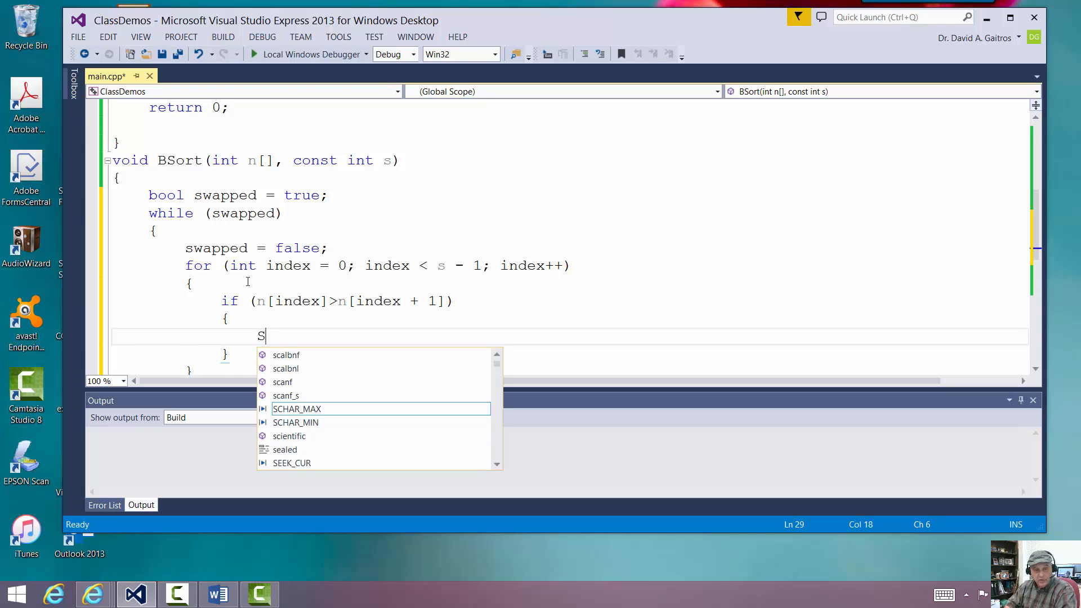
type("wap()")
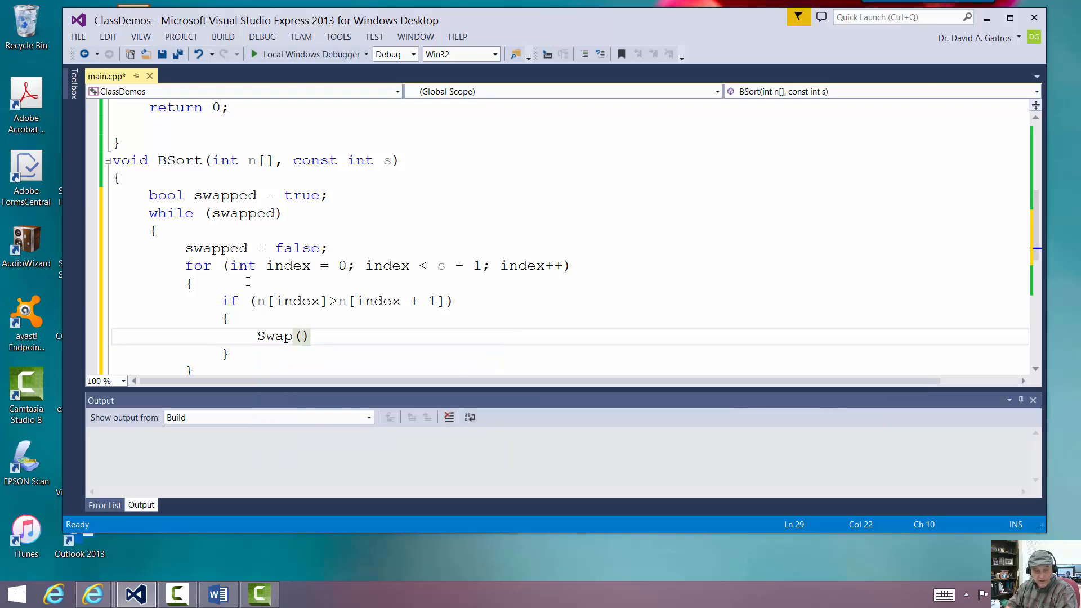
type("n,index")
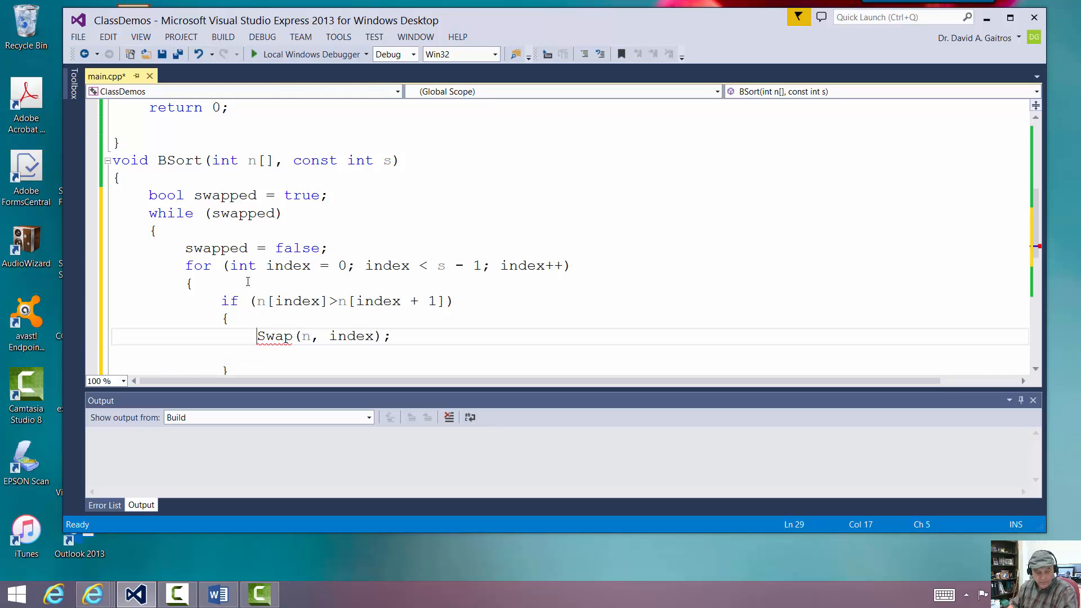
key("enter")
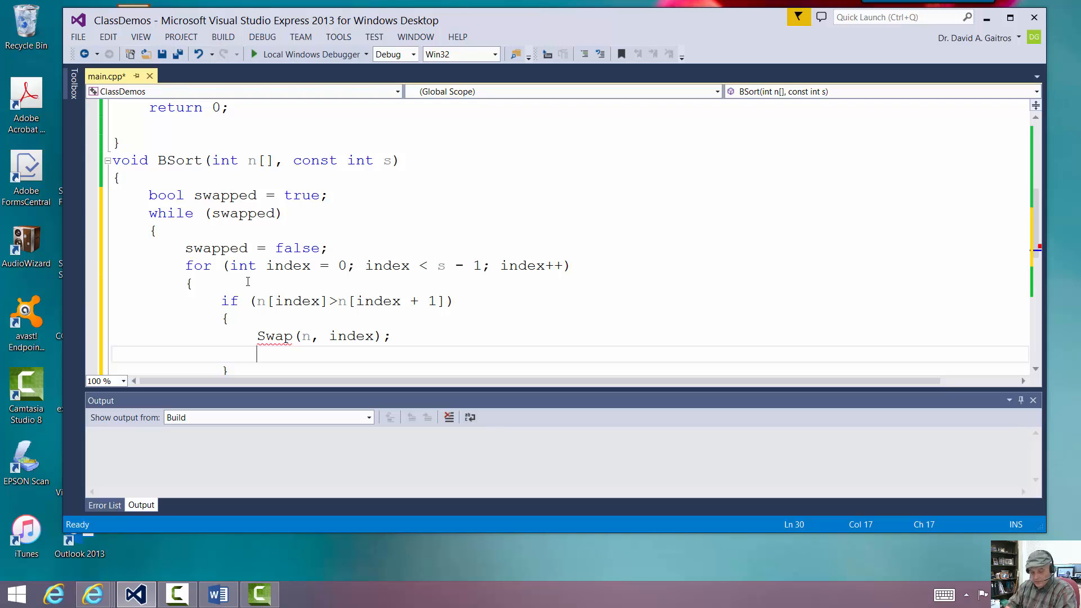
type("swapped")
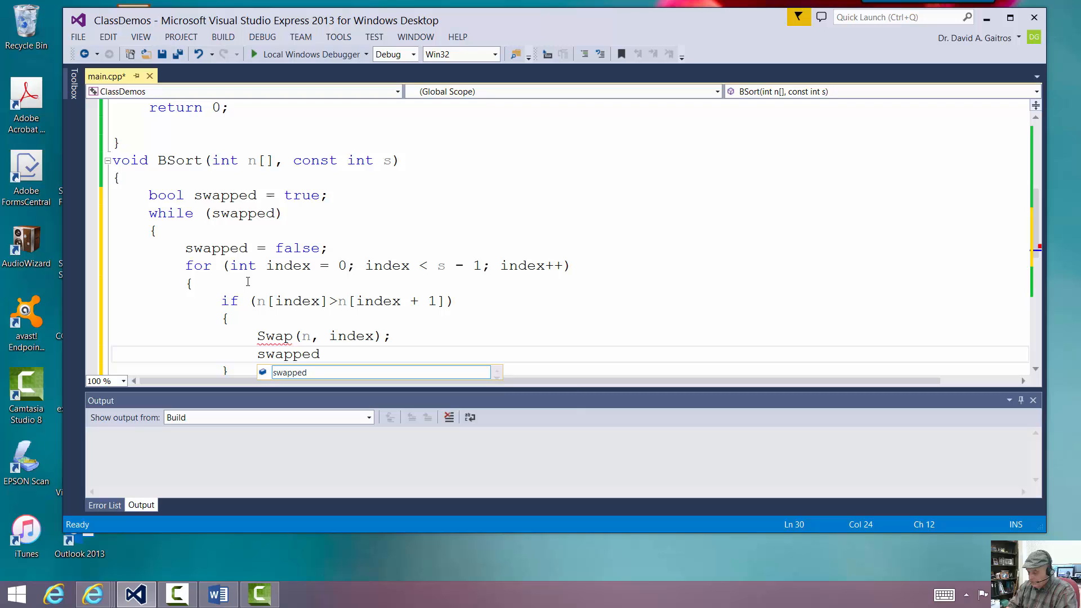
type("= true;")
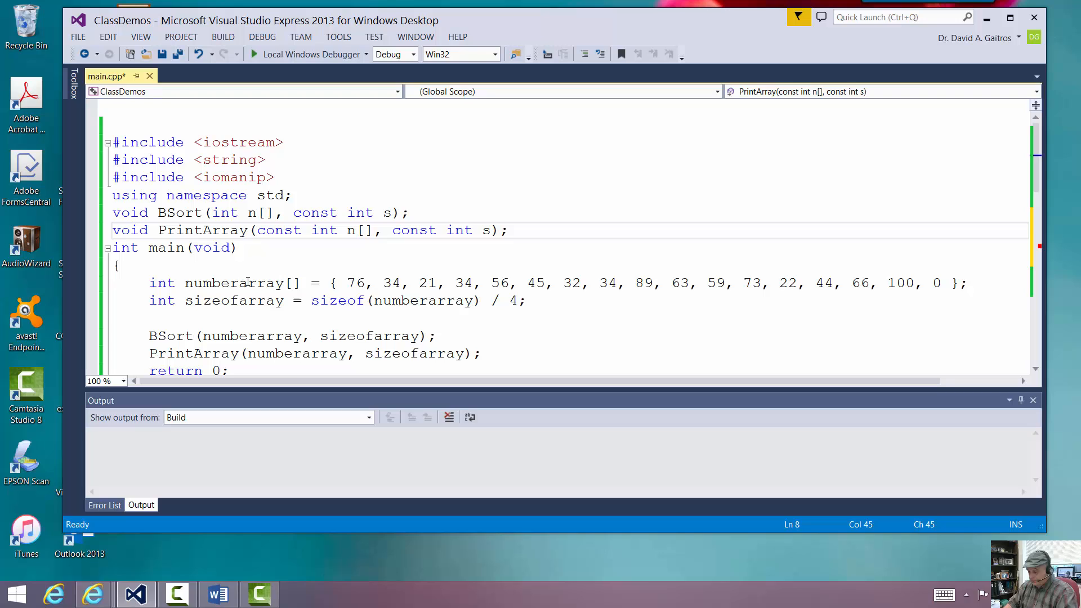
Declare void Swap(int n[], const int i); below PrintArray, then rename it Swaps
type("swa")
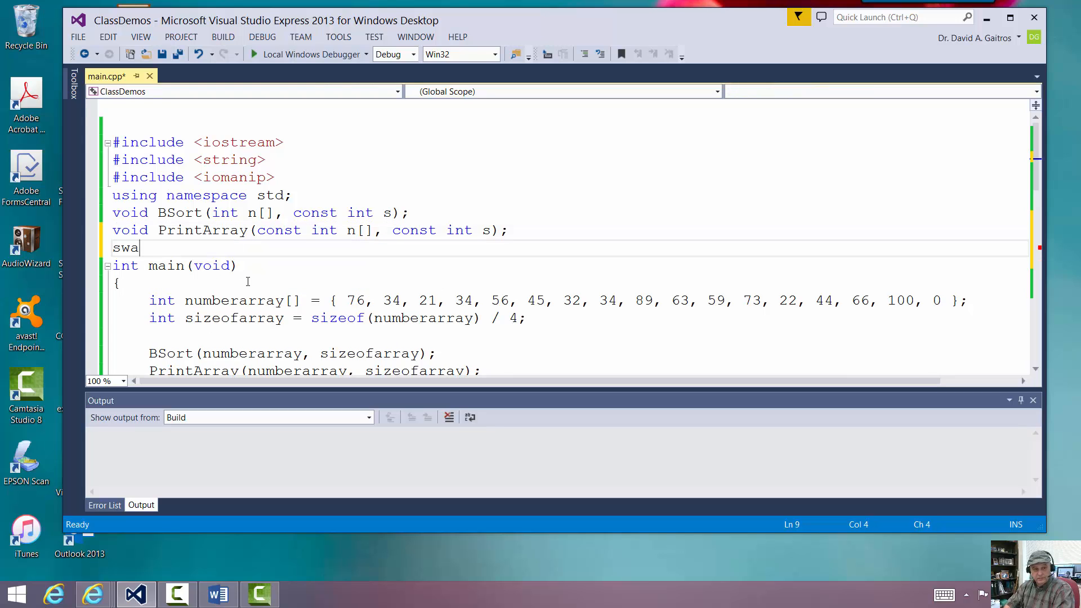
type("p")
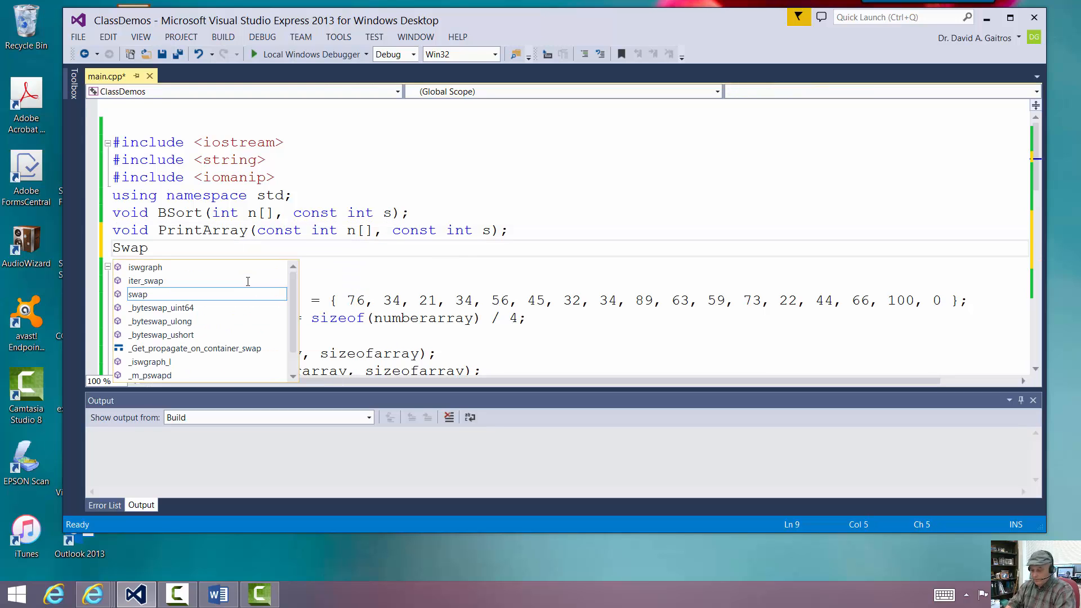
type("()")
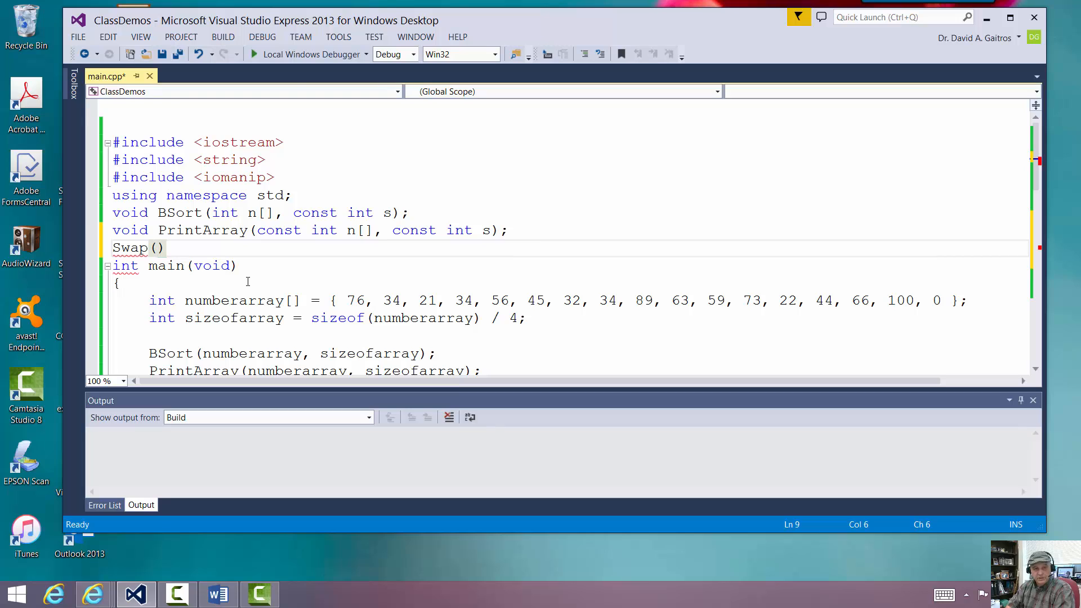
type("int")
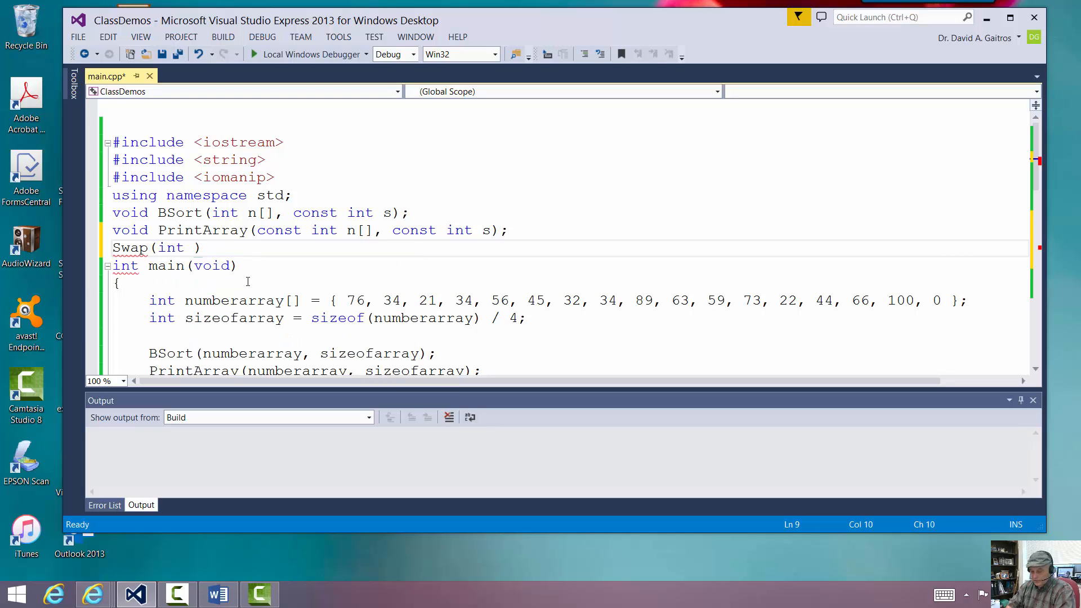
type("n[]")
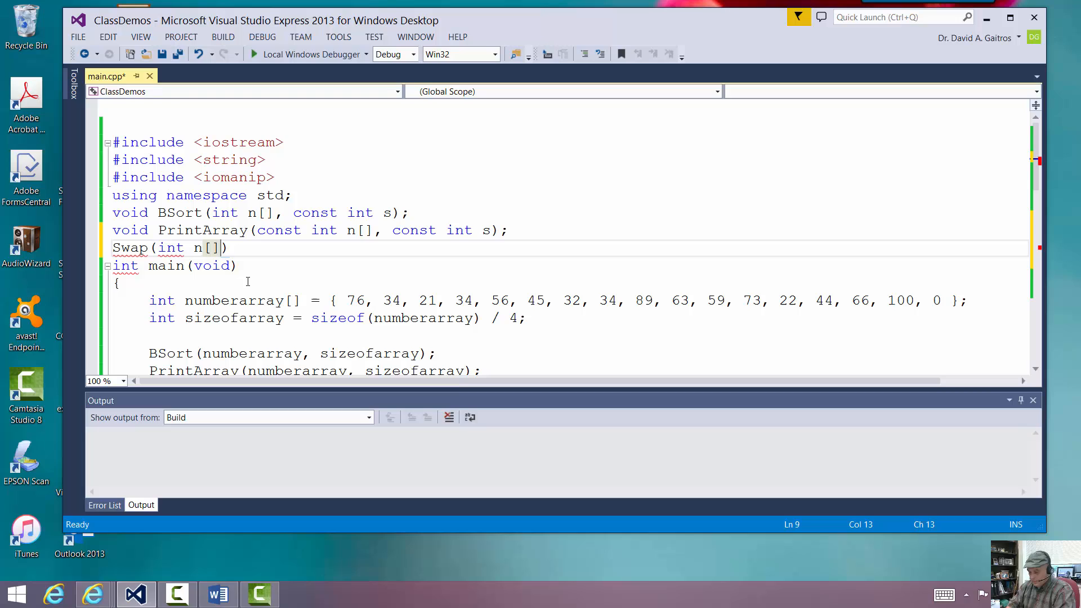
type(", const int i")
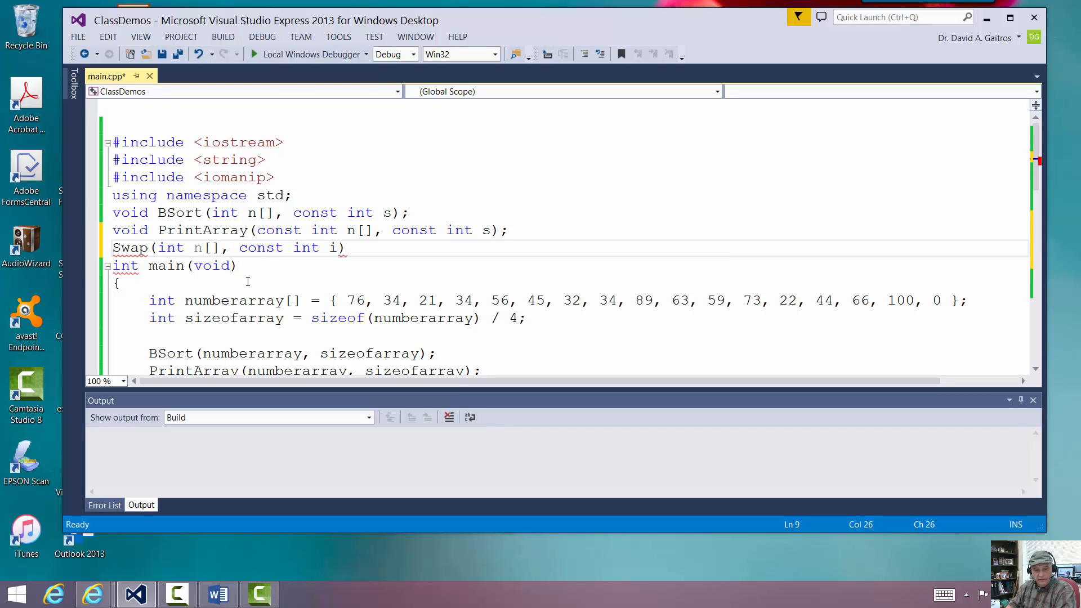
type(";")
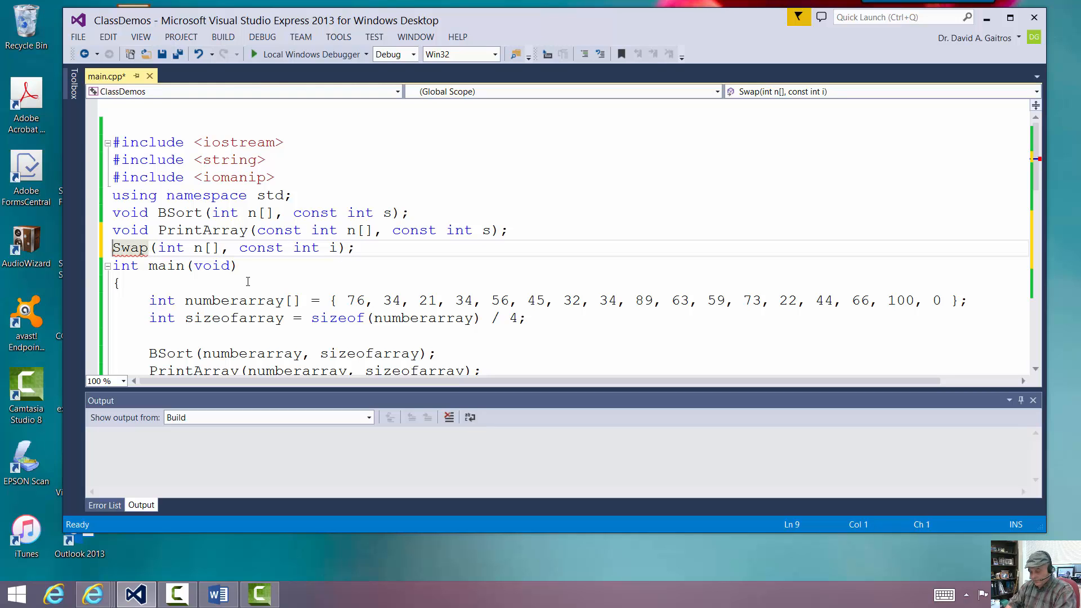
type("vpof")
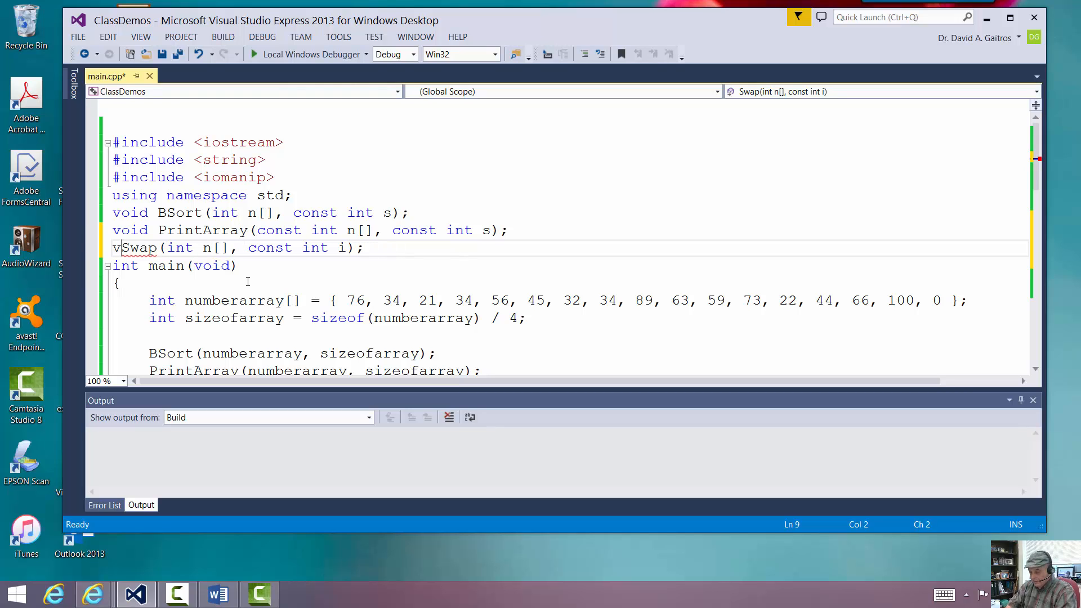
type("oid")
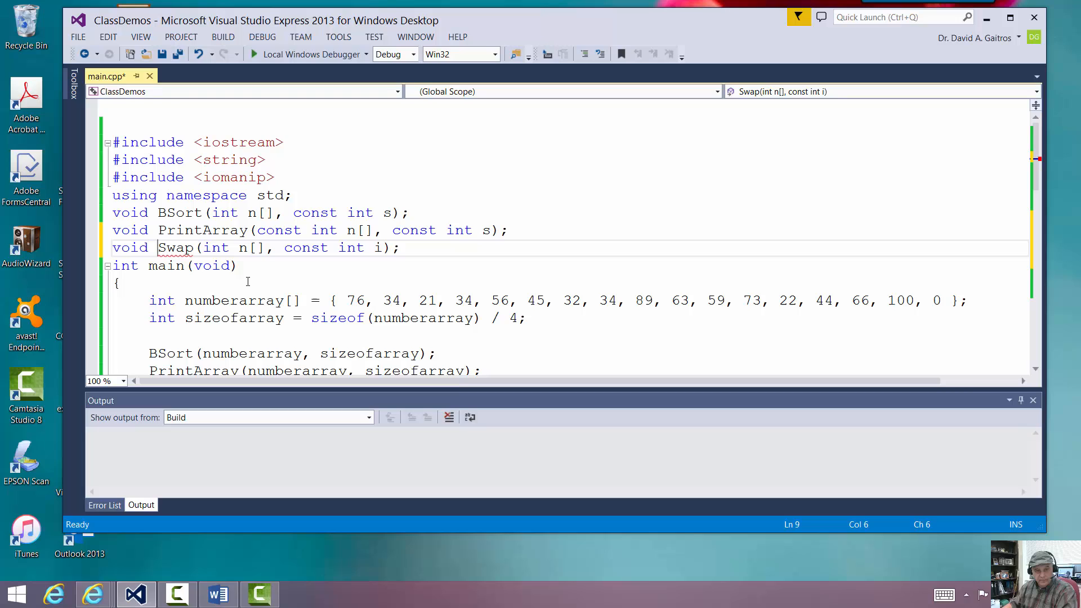
double_click(175, 247)
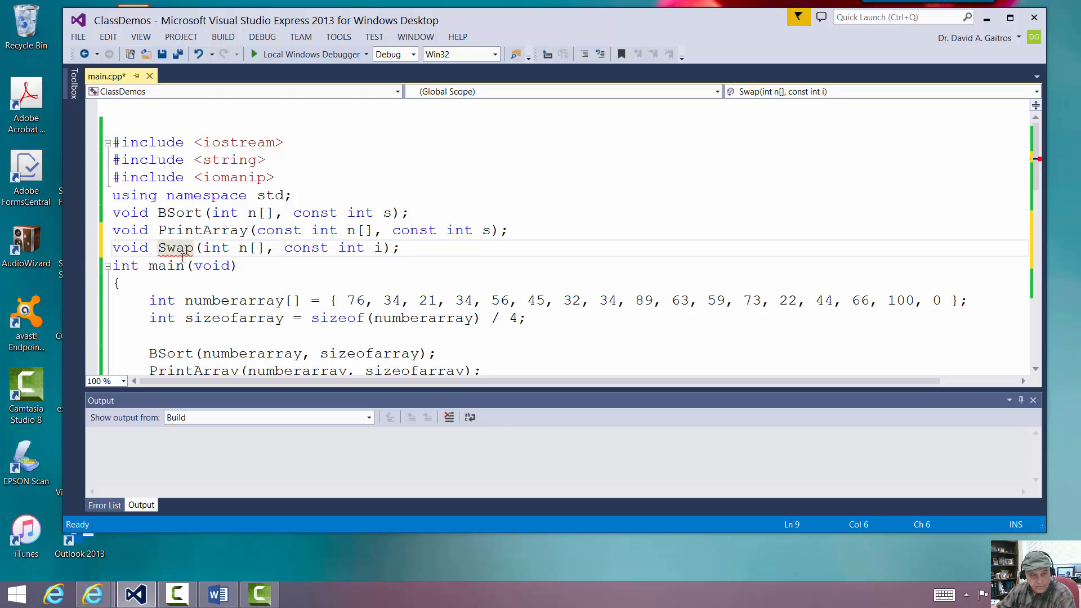
mouse_move(175, 248)
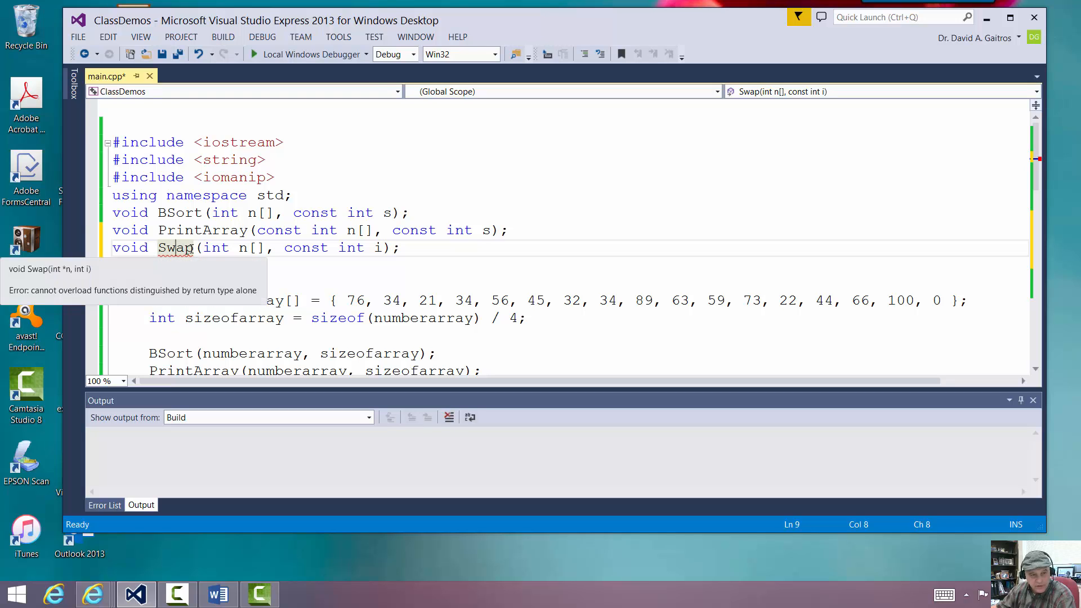
type("s")
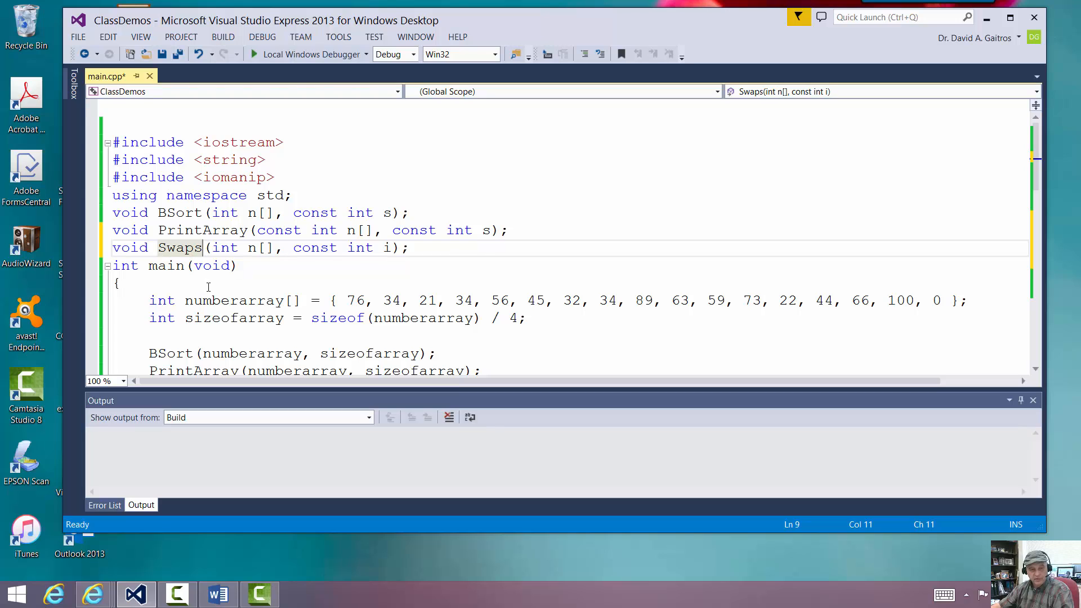
Rename BSort's Swap call to Swaps and scroll to below main
scroll("down", 3)
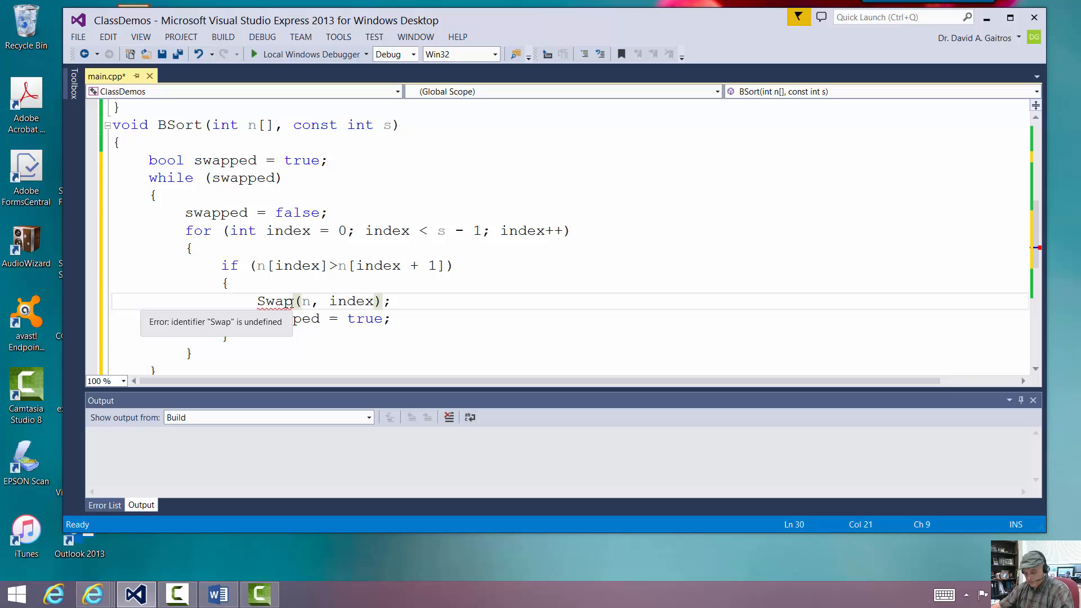
type("s(int n[], const int i);")
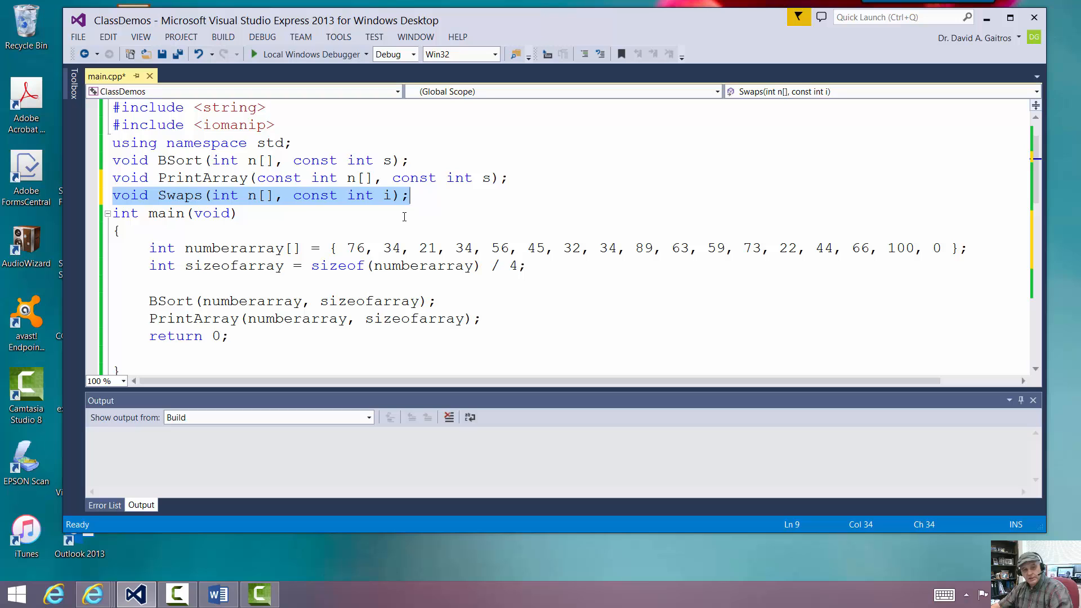
scroll("down", 3)
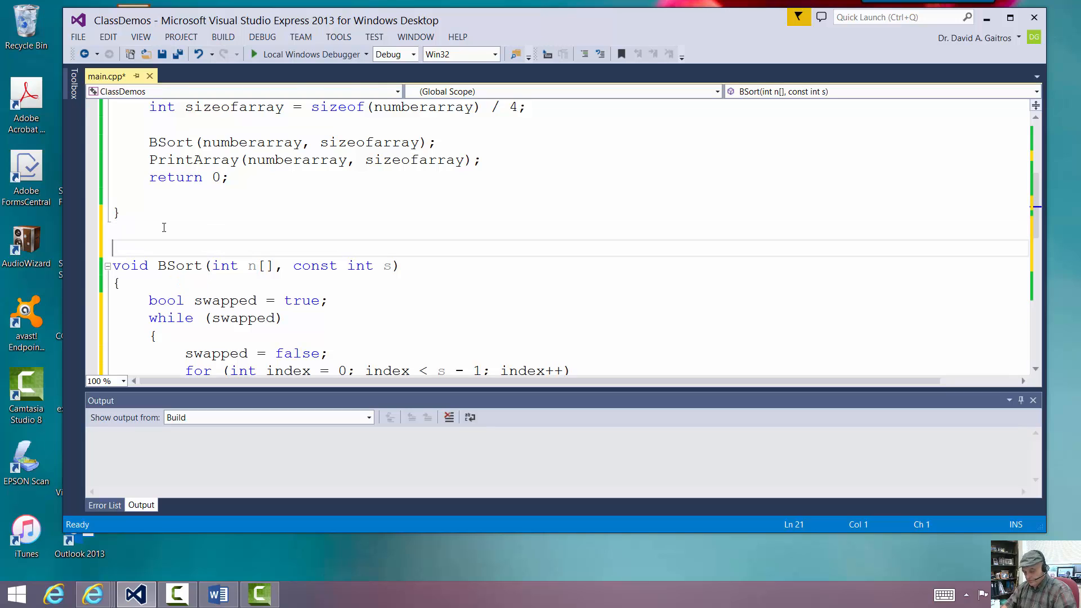
Start the Swaps(int n[], const int i) definition and store n[i] in int temp
type("void Swaps(int n[], const int i);")
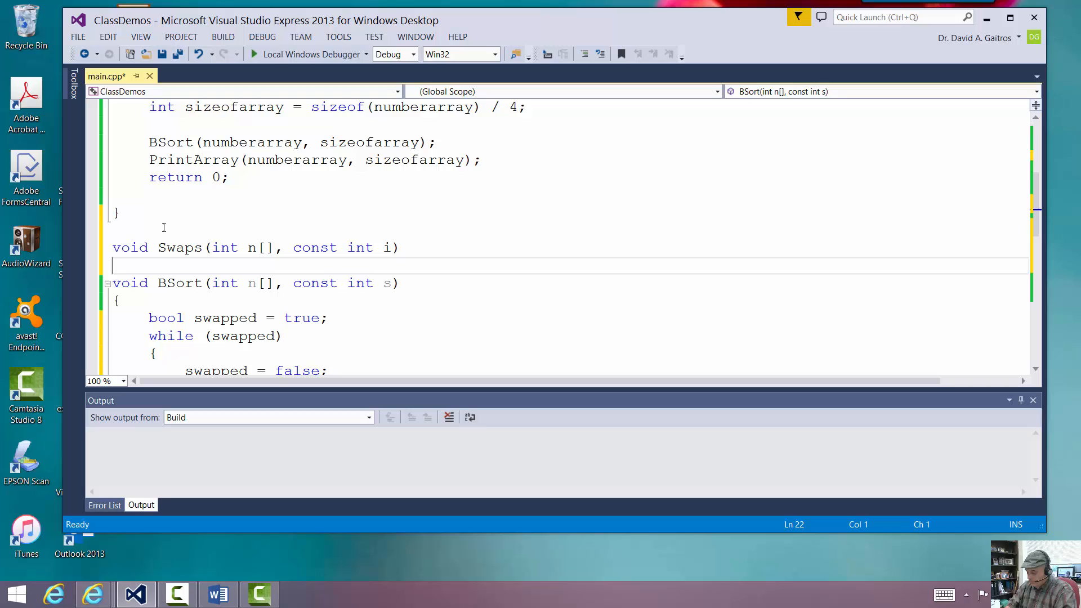
type("{")
type("i")
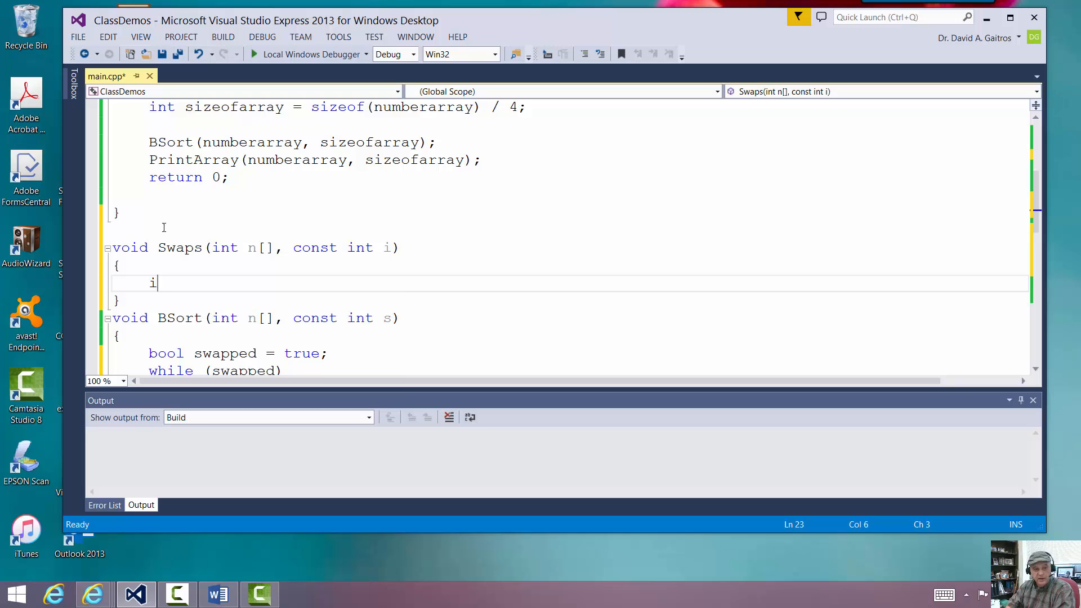
type("nt temp")
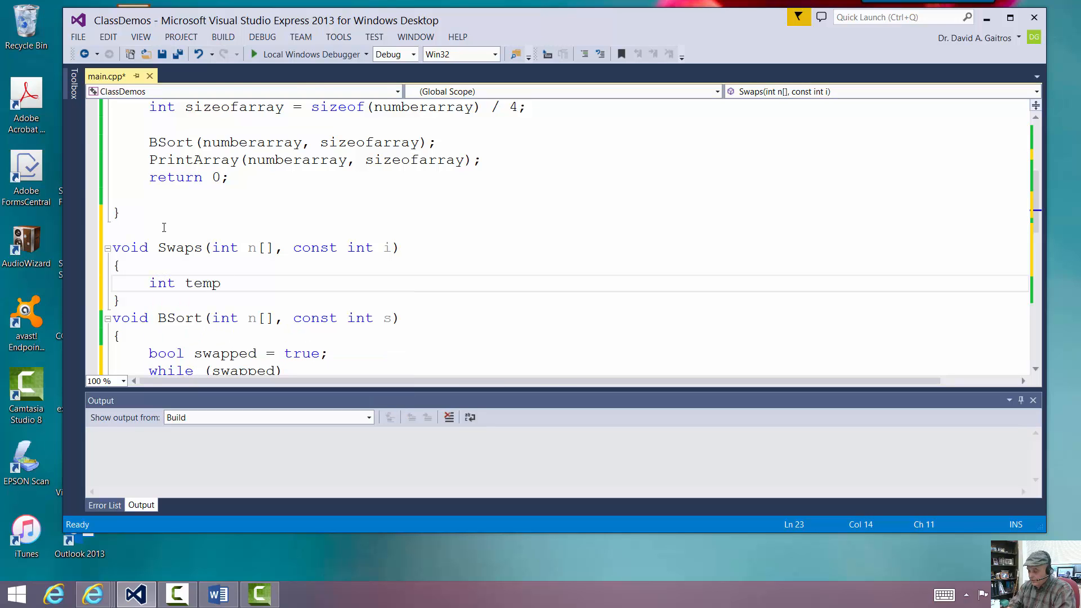
type("=")
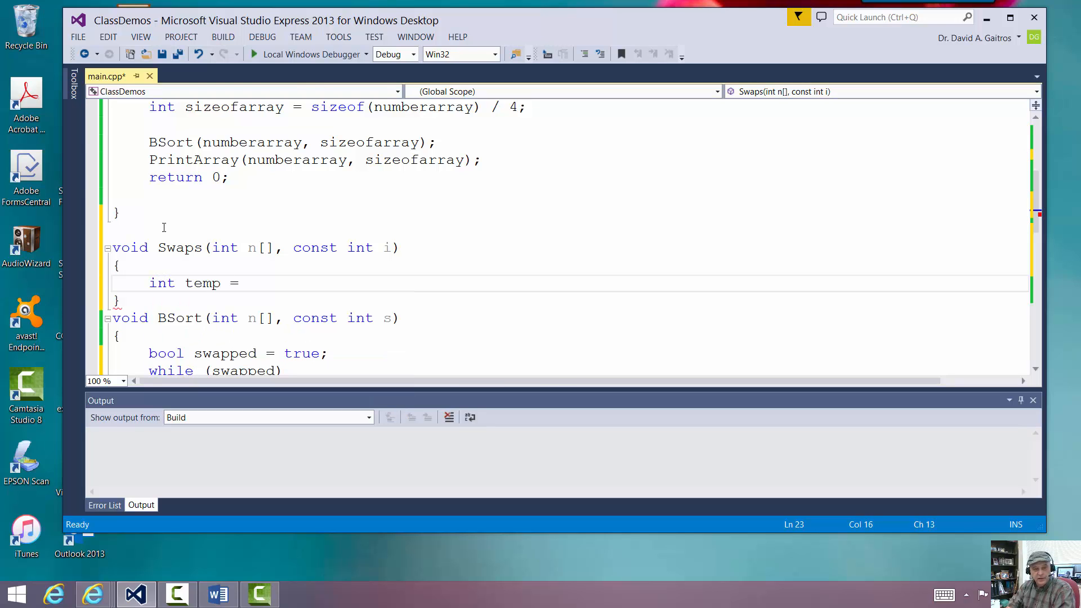
type("n[]")
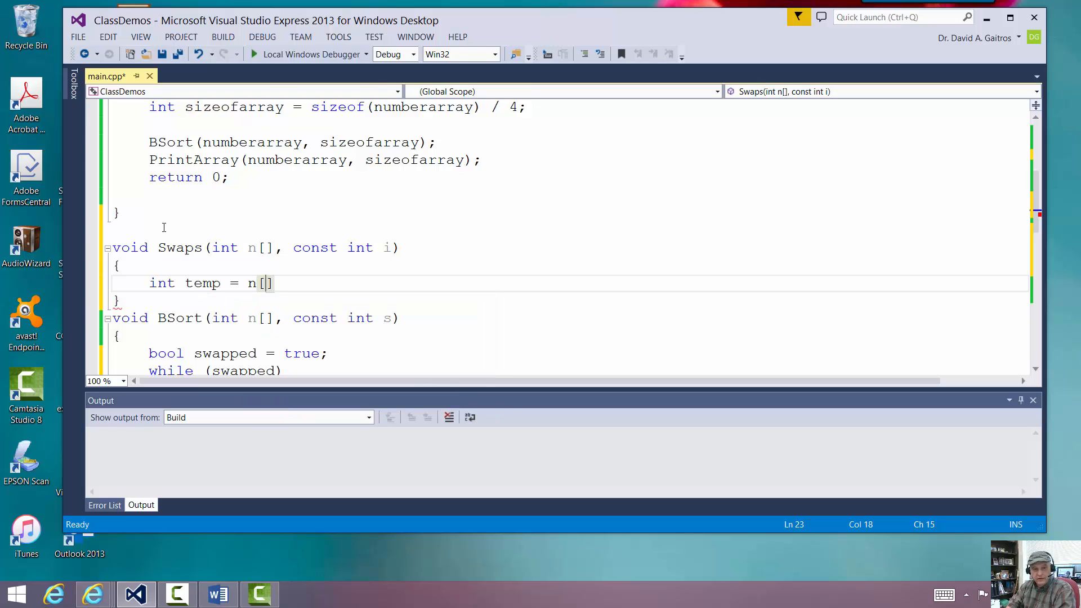
type("i")
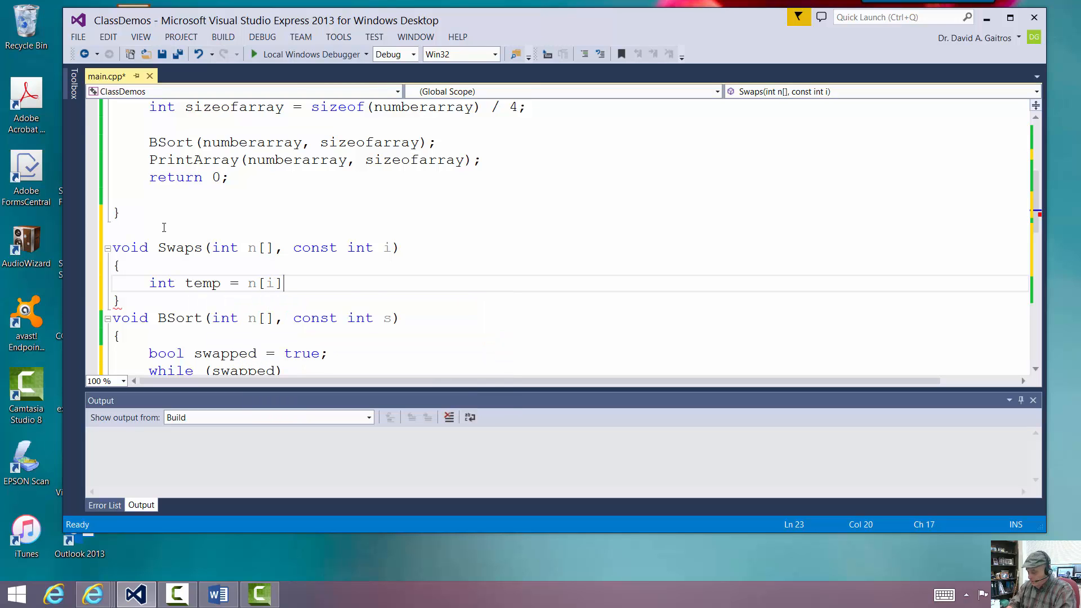
key("enter")
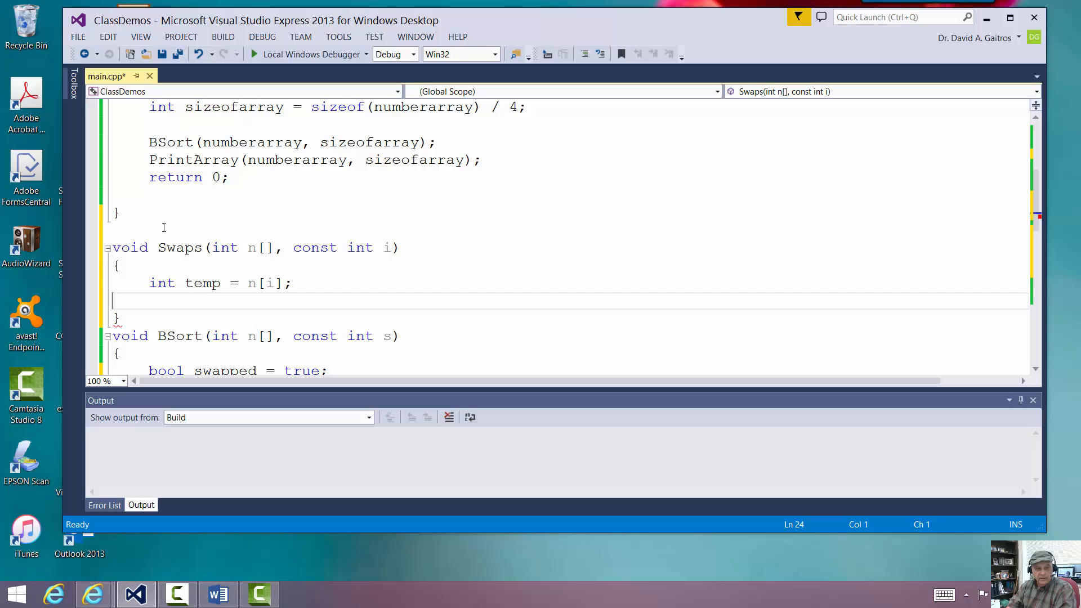
Assign n[i] = n[i + 1] and n[i + 1] = temp
type("n")
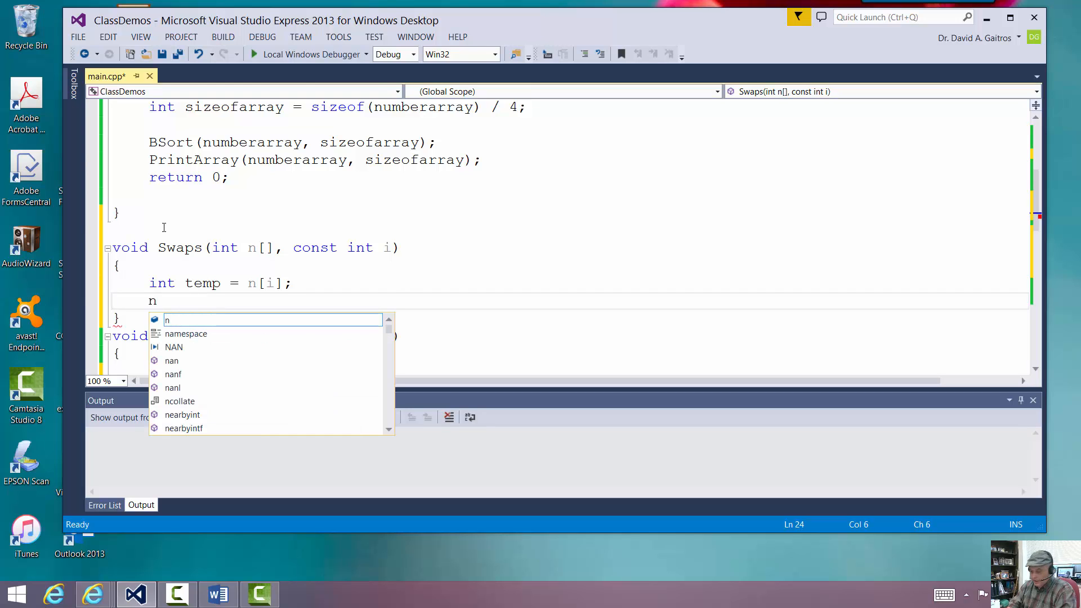
type("[i")
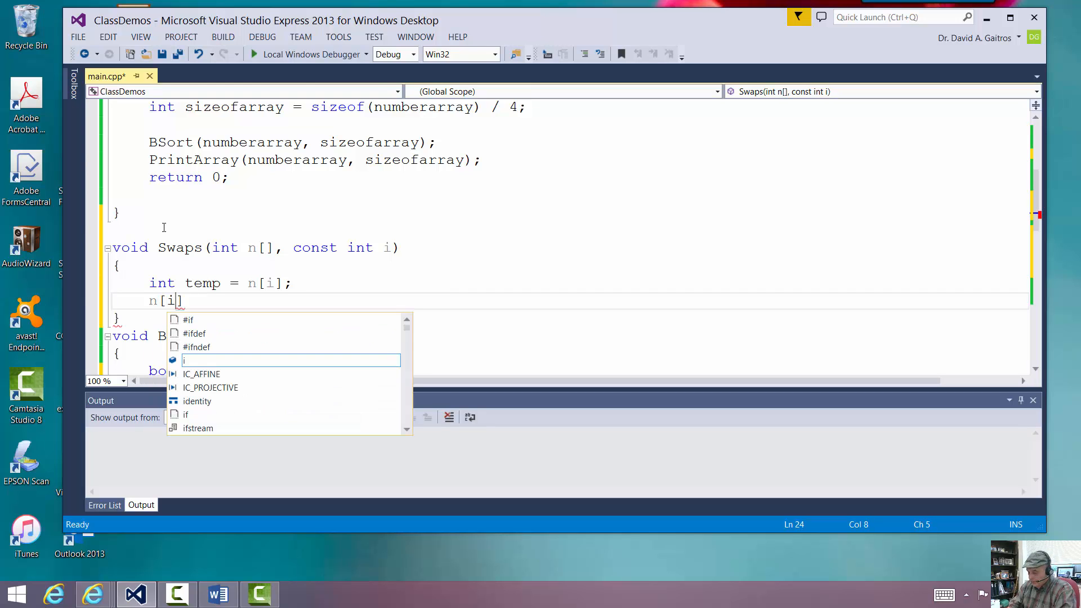
type("= n")
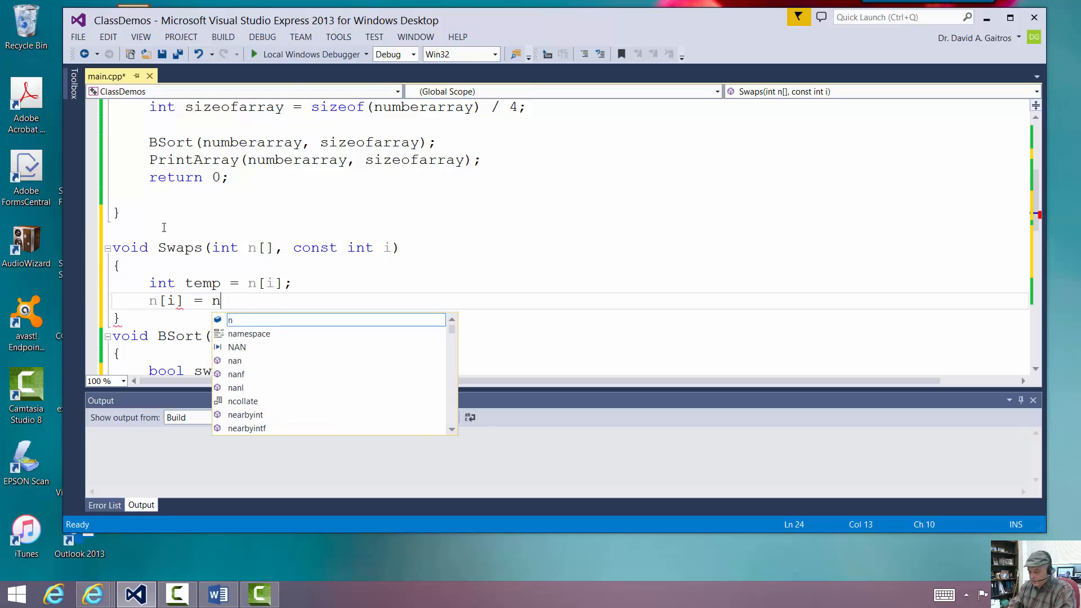
type("[i+1]")
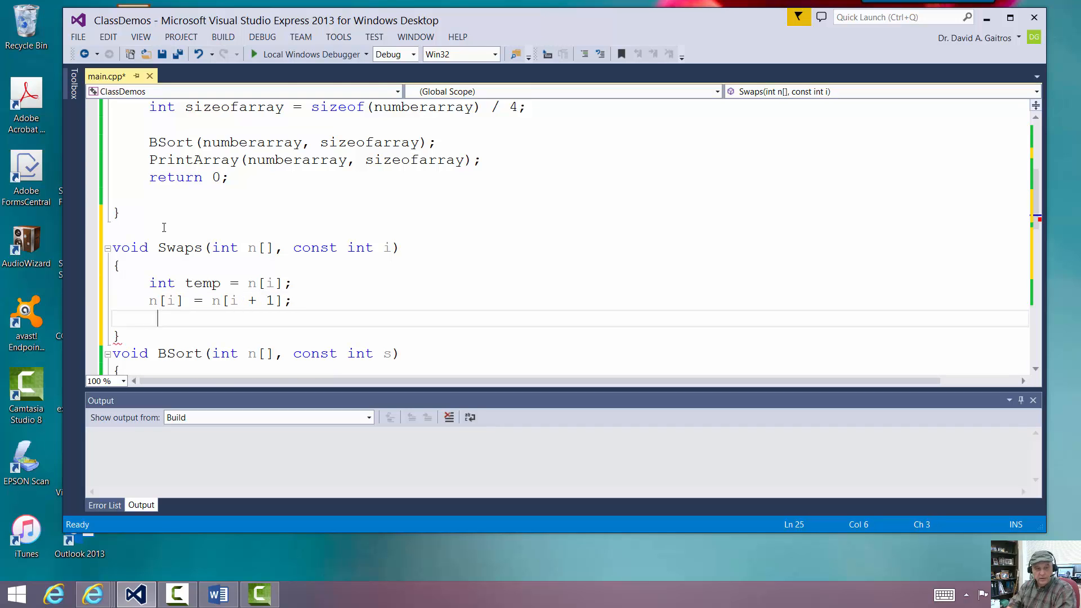
type("n")
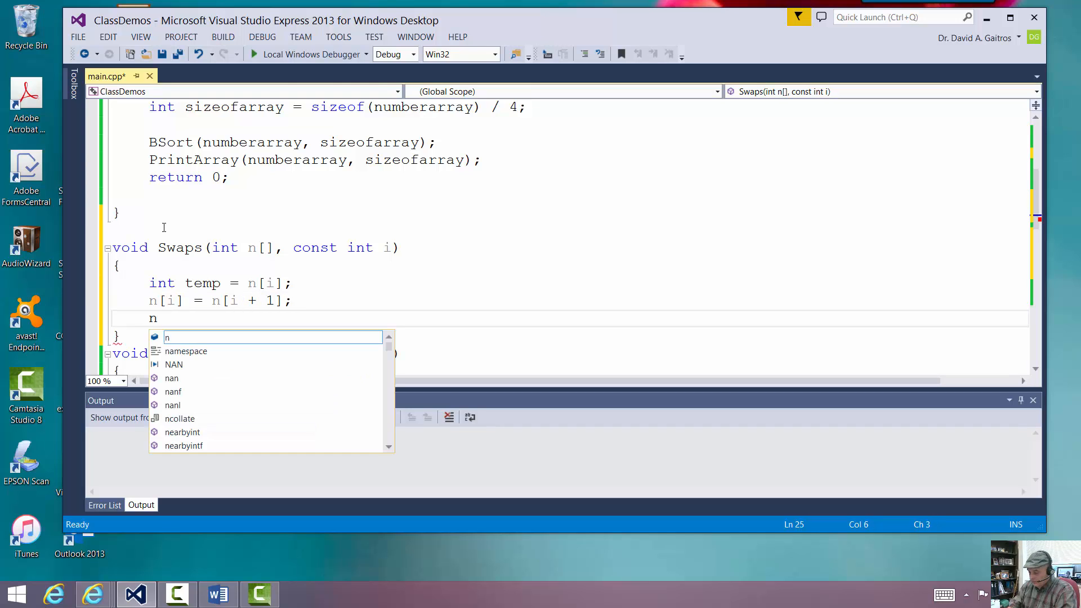
type("[i+1")
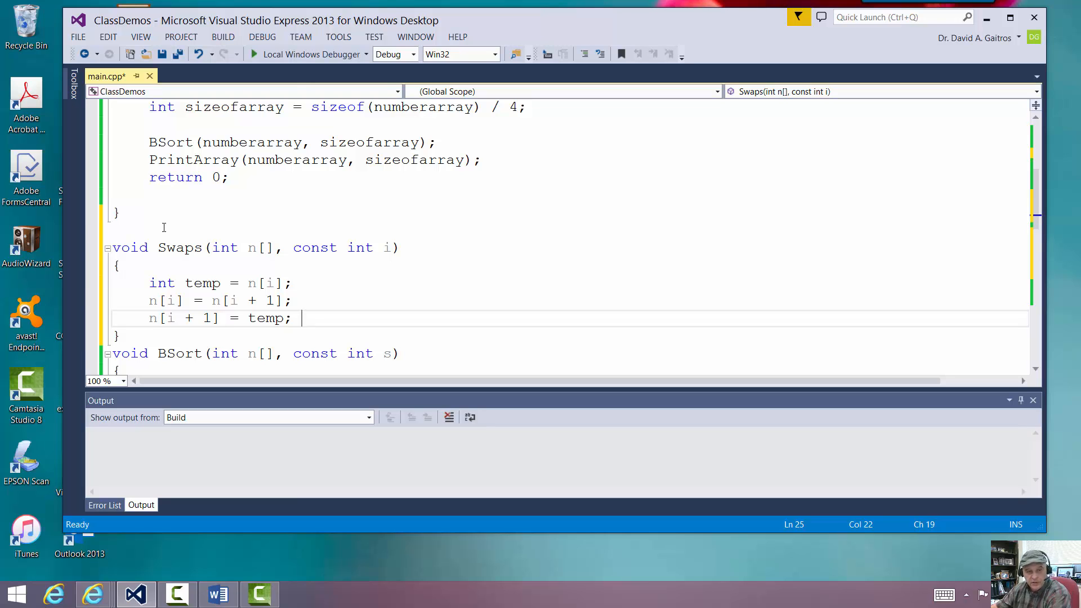
scroll("down", 3)
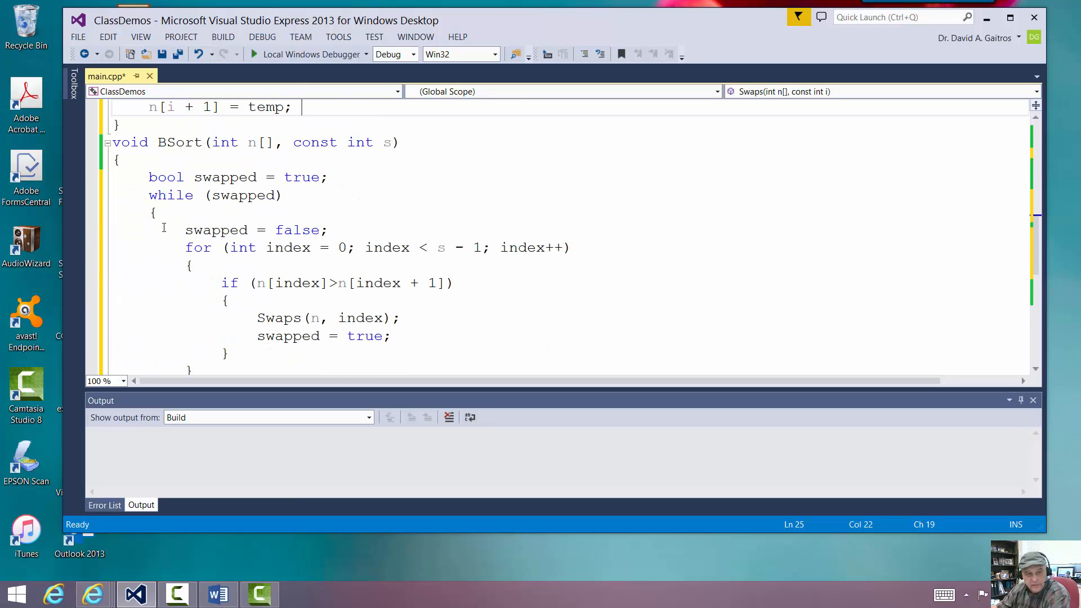
scroll("down", 3)
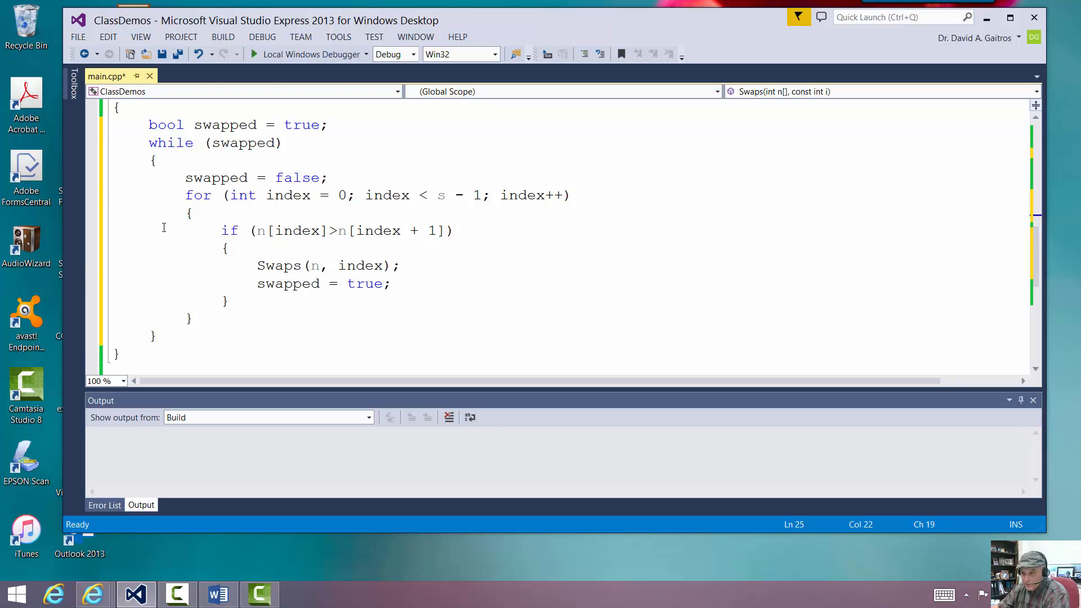
mouse_move(277, 265)
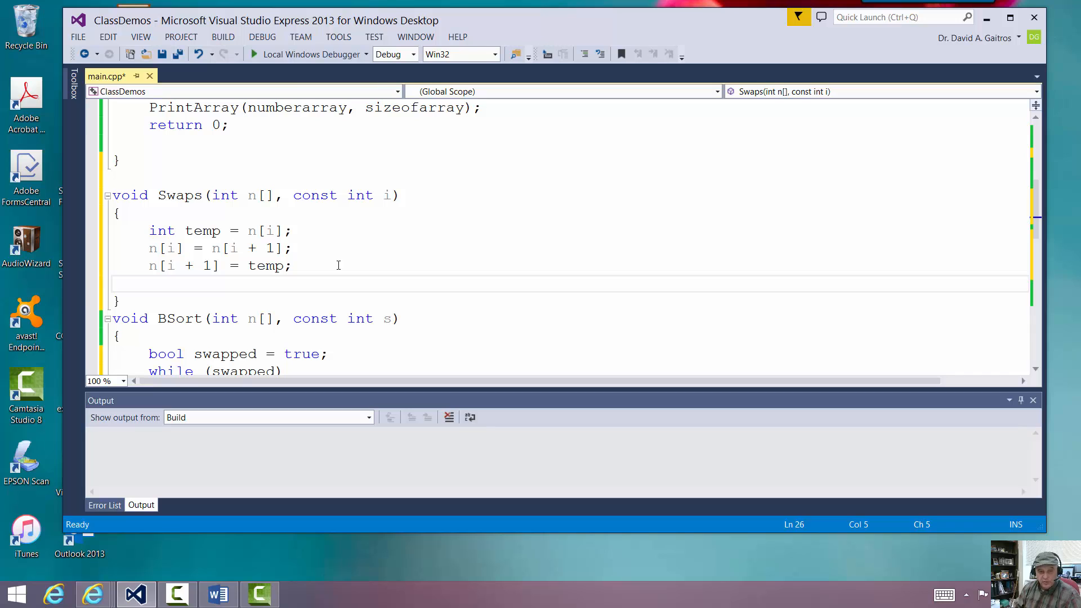
left_click(148, 282)
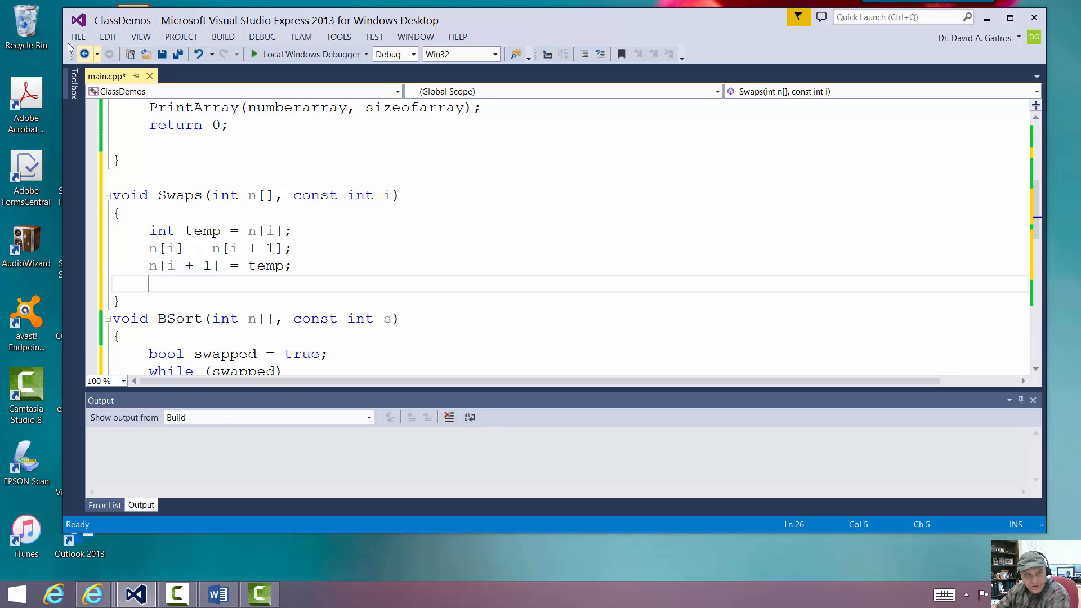
Save main.cpp and build the ClassDemos solution: 1 succeeded, 0 failed
left_click(78, 36)
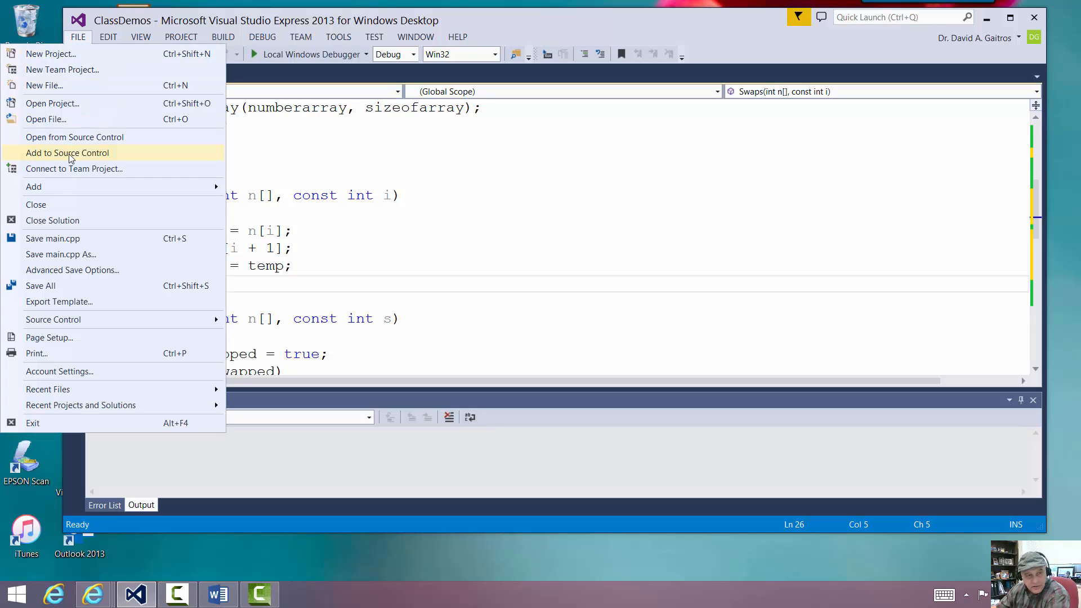
mouse_move(52, 238)
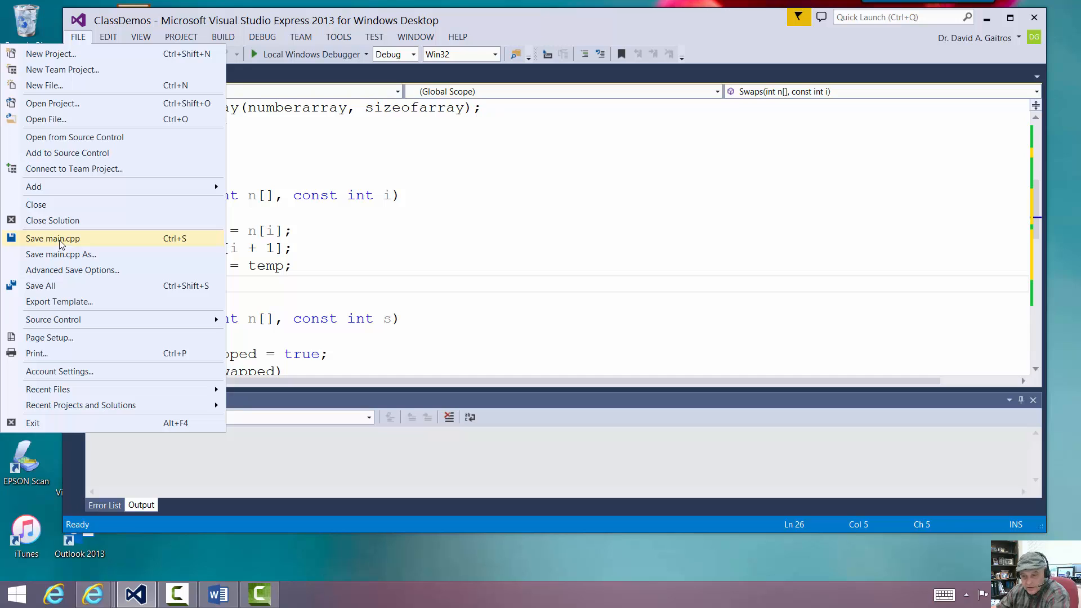
left_click(52, 238)
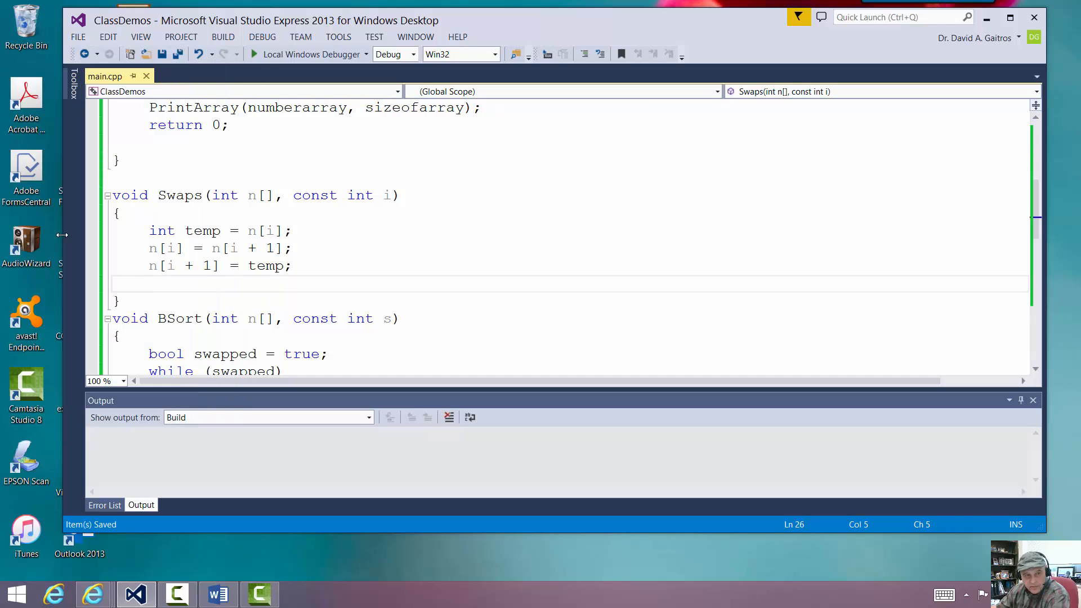
left_click(223, 36)
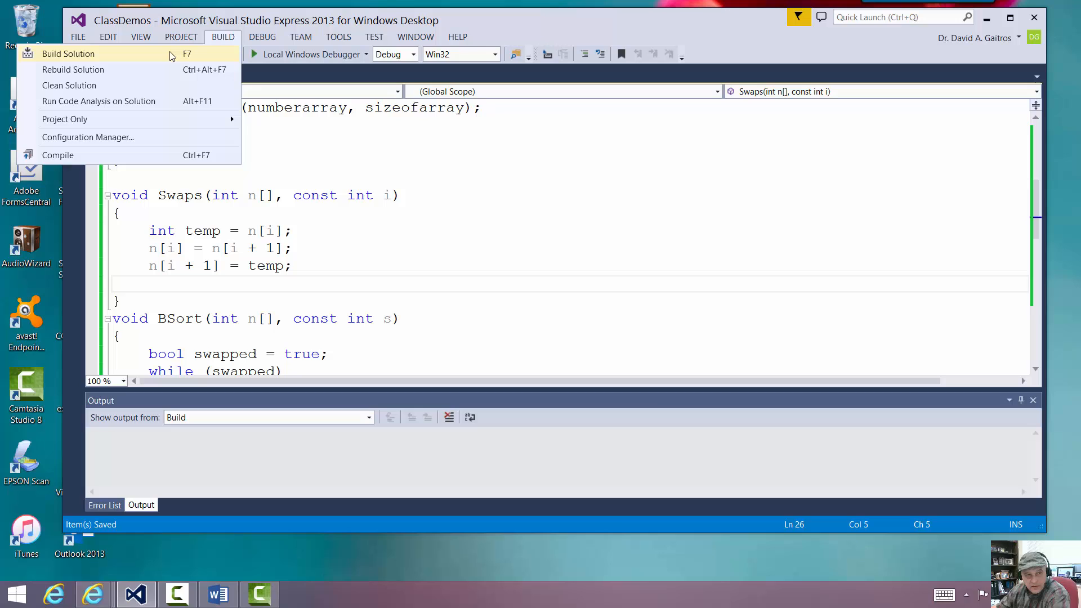
left_click(68, 54)
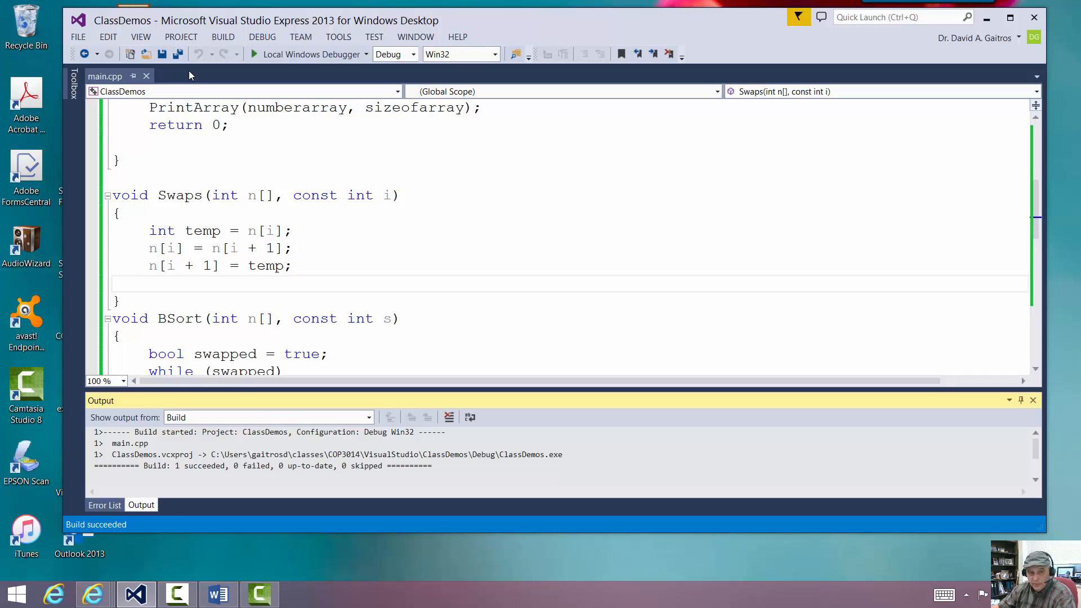
mouse_move(300, 37)
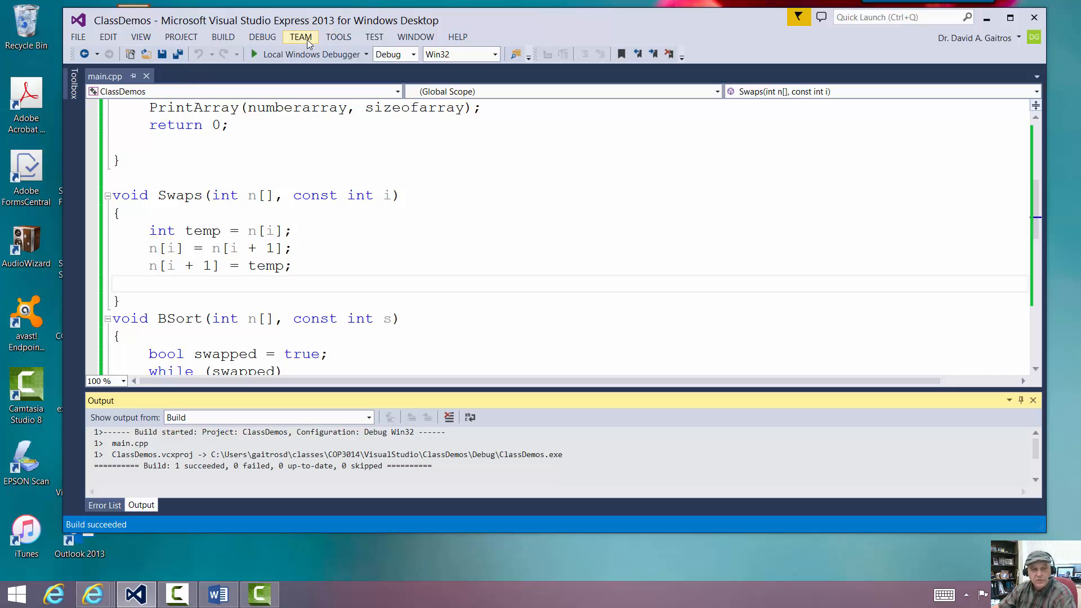
Start ClassDemos without debugging to print the array sorted from 0 to 100
left_click(262, 37)
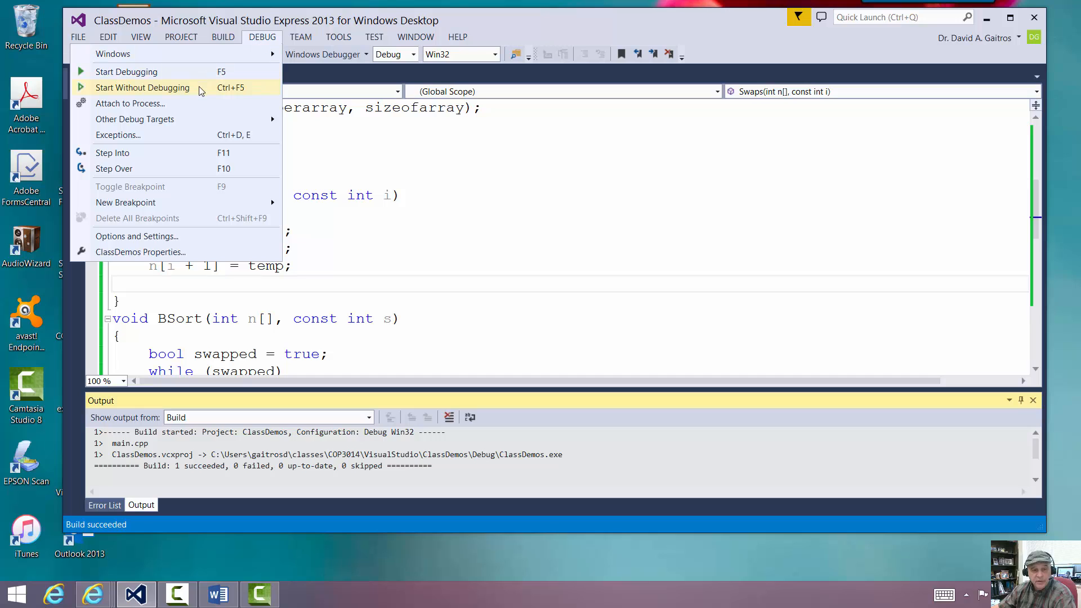
left_click(142, 88)
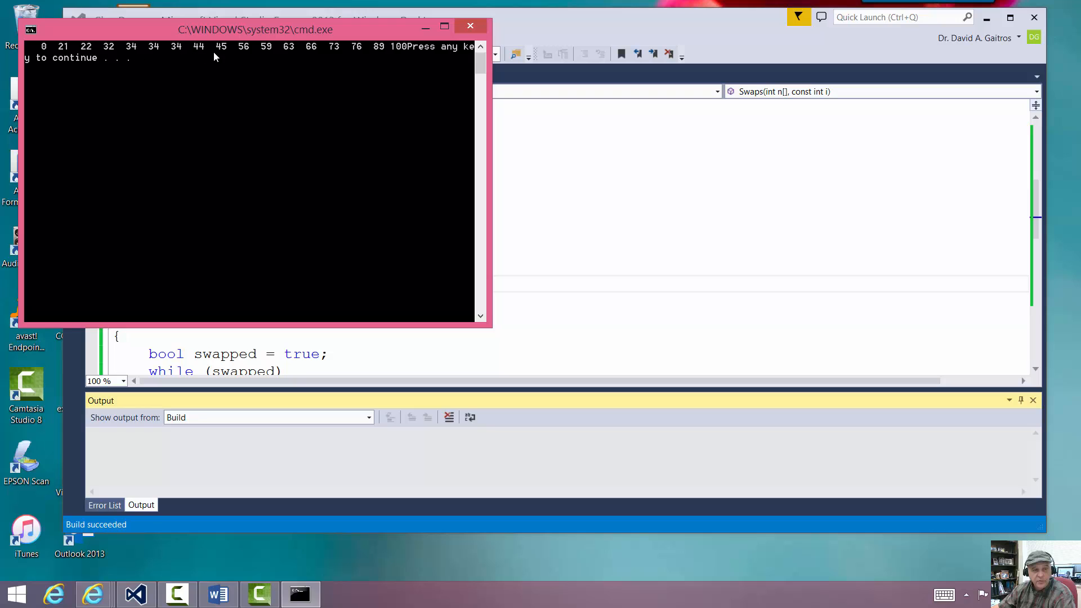
mouse_move(324, 54)
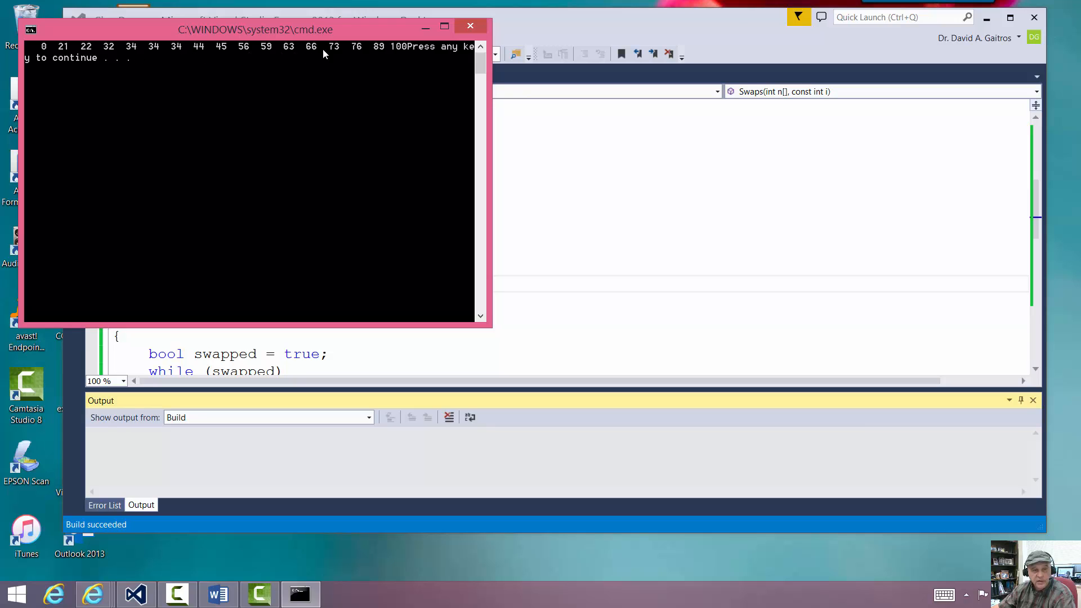
mouse_move(414, 86)
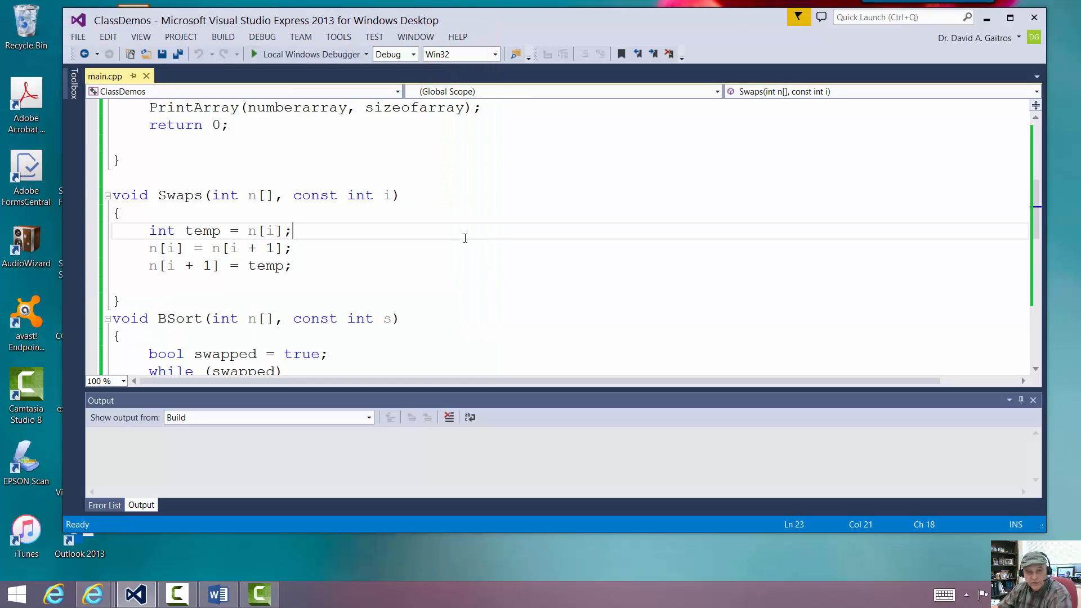
Scroll back up through the unchanged main.cpp code
scroll("up", 3)
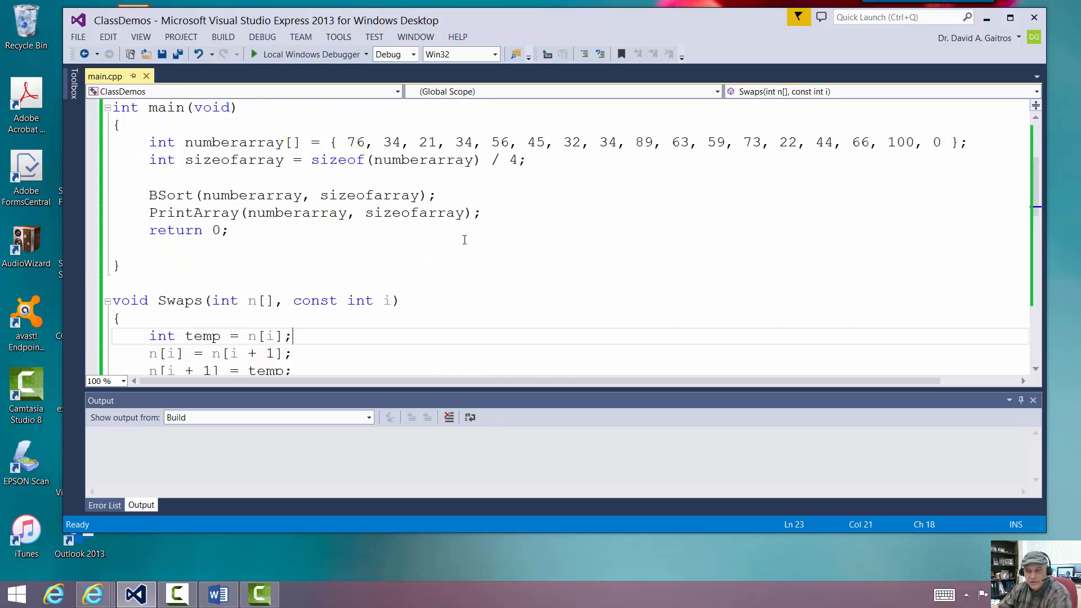
scroll("up", 3)
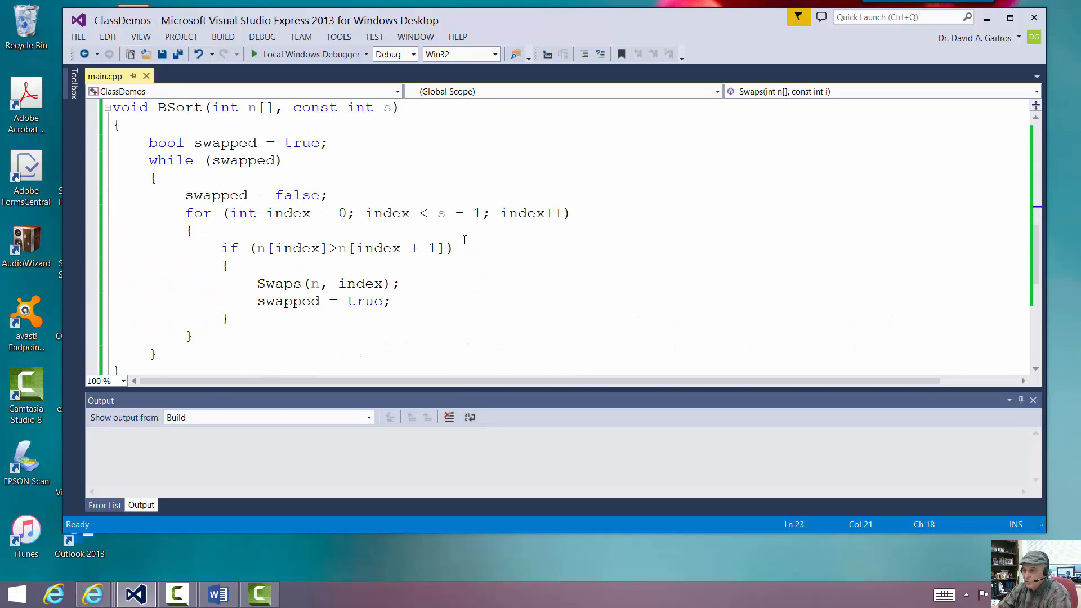